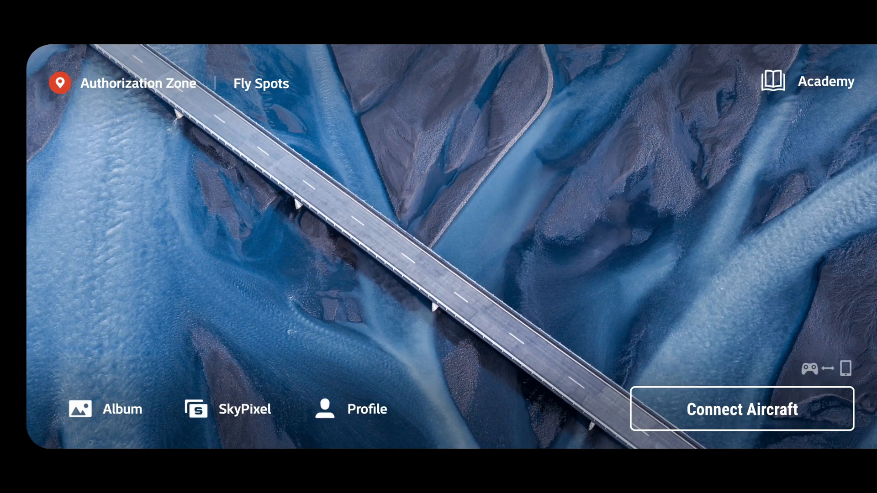
# Step: Show the DJI Mini 2 About page with firmware and FlySafe database versions in DJI Fly
pyautogui.click(742, 410)
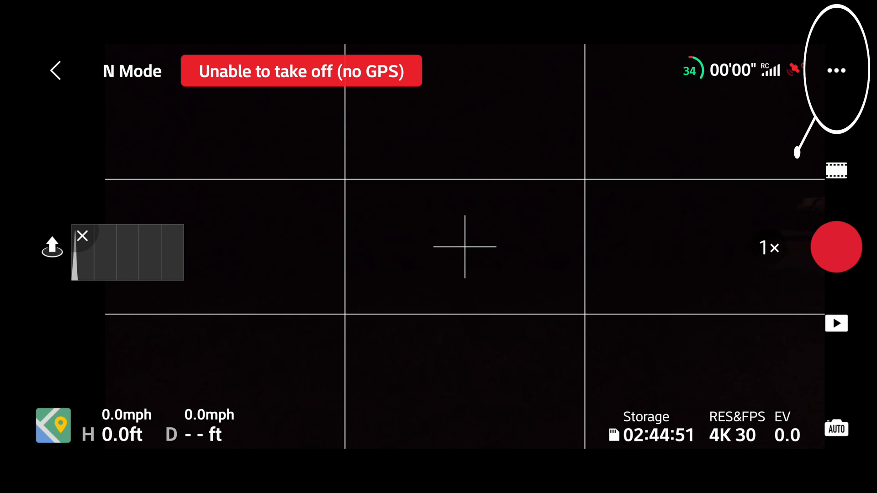
pyautogui.click(836, 69)
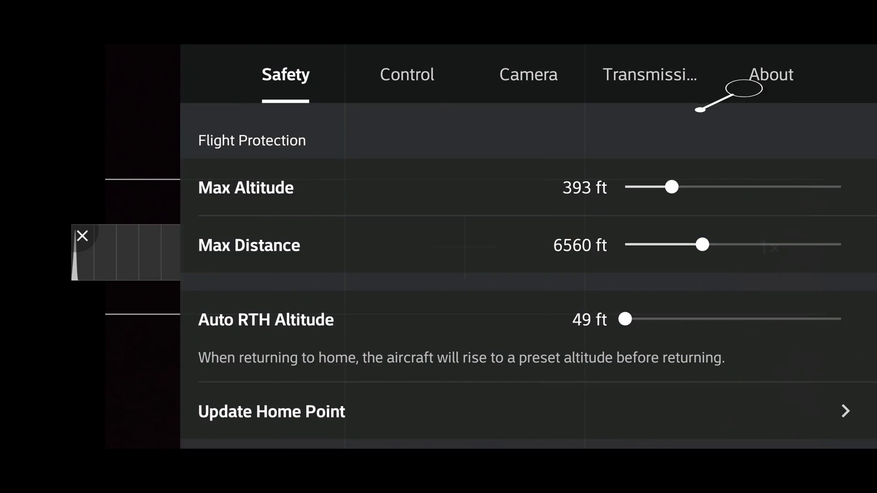
pyautogui.click(771, 75)
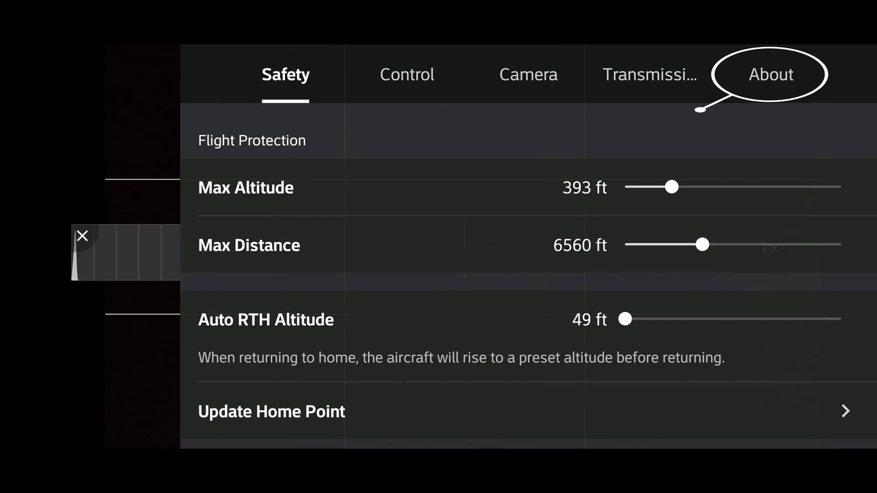
pyautogui.click(770, 74)
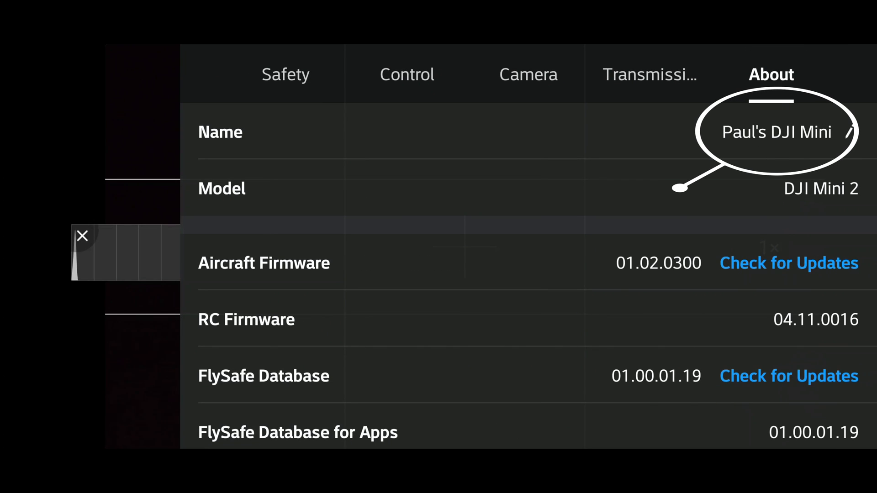
pyautogui.scroll(-3)
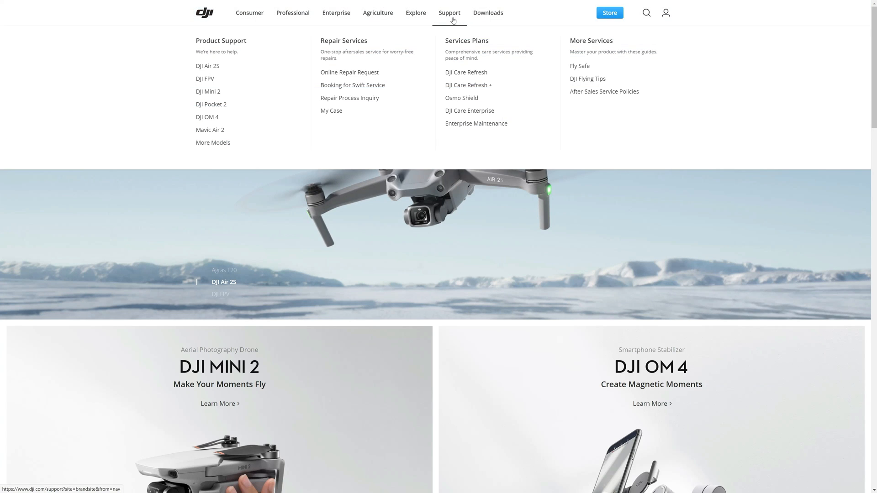
# Step: Go to the Fly Safe page under Support and scroll to GEO SYSTEM
pyautogui.click(579, 66)
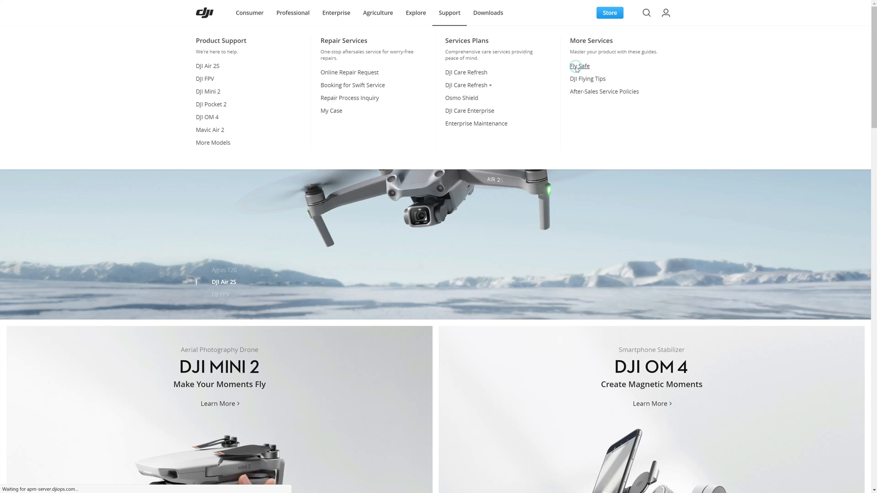
pyautogui.click(578, 65)
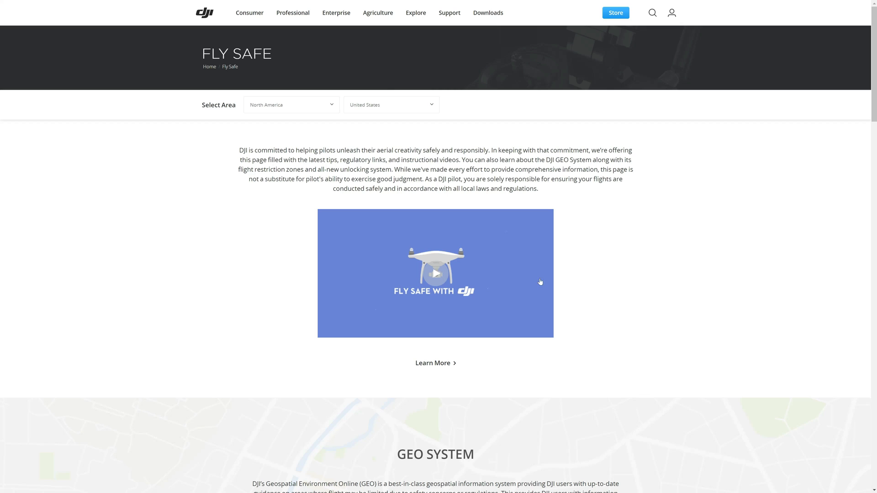
pyautogui.moveTo(576, 283)
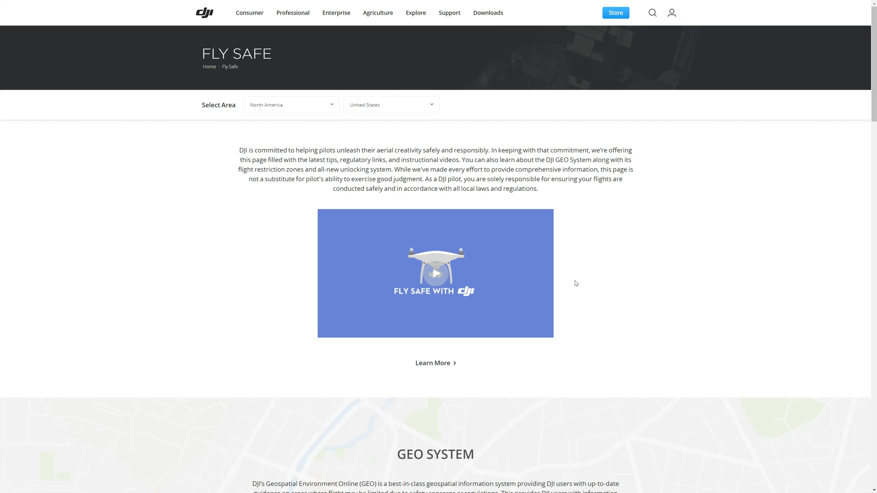
pyautogui.scroll(-3)
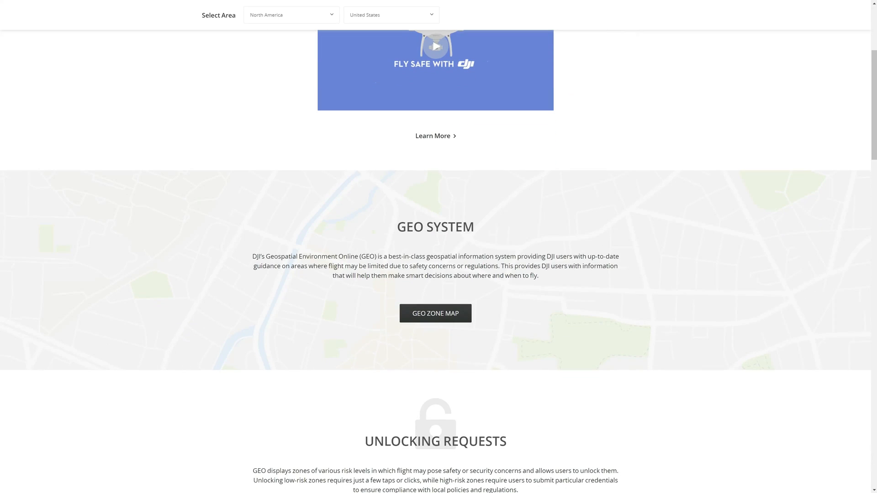
pyautogui.moveTo(430, 319)
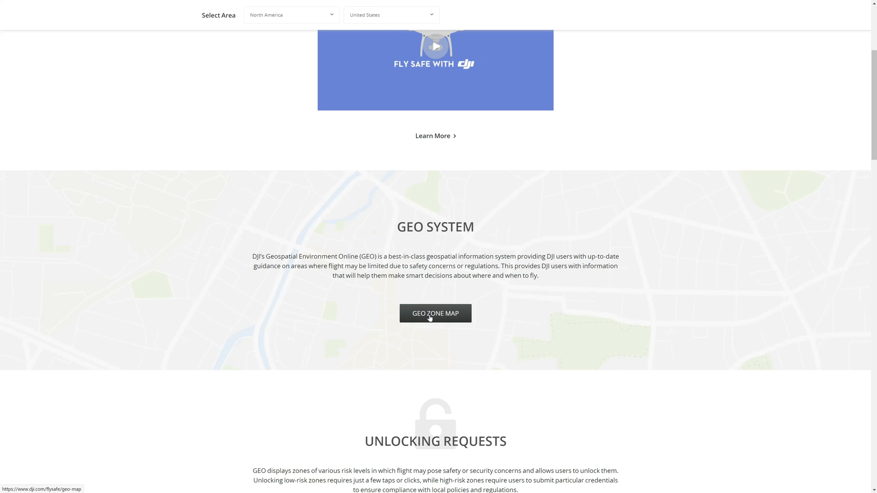
# Step: Open the GEO Zone Map and search 'minot' to center on Minot, North Dakota
pyautogui.click(435, 314)
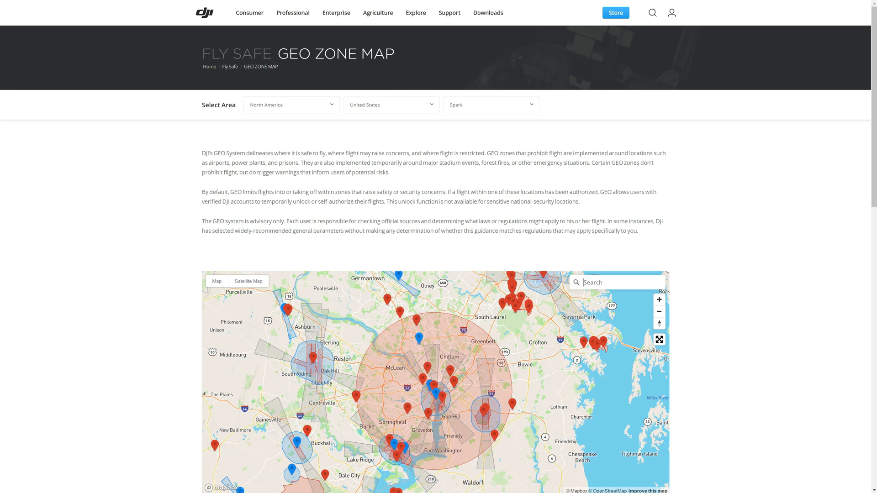
pyautogui.write('minot')
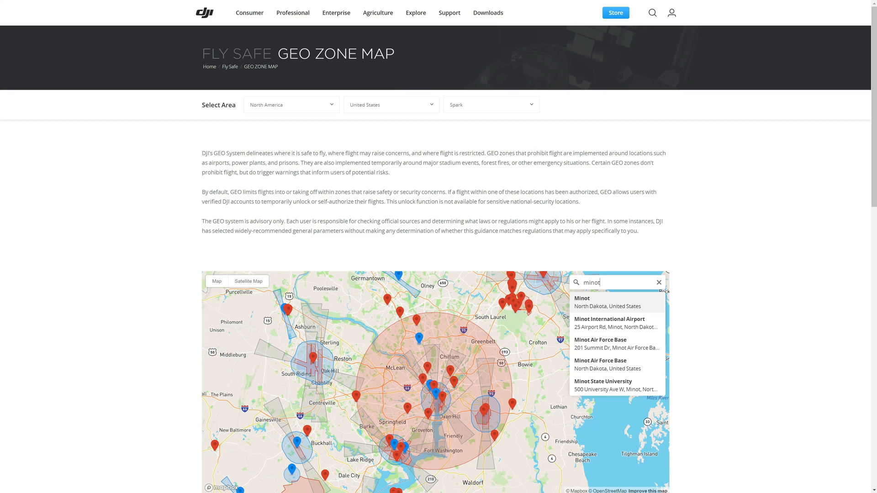
pyautogui.click(594, 302)
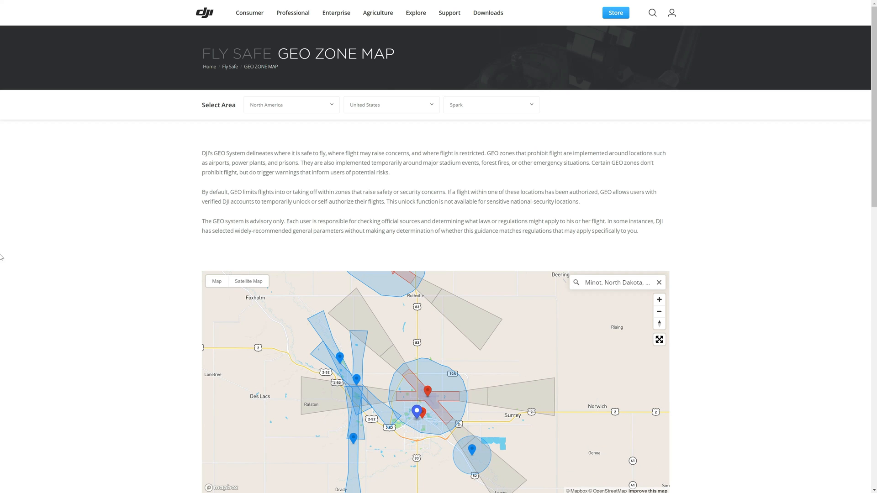
pyautogui.scroll(-3)
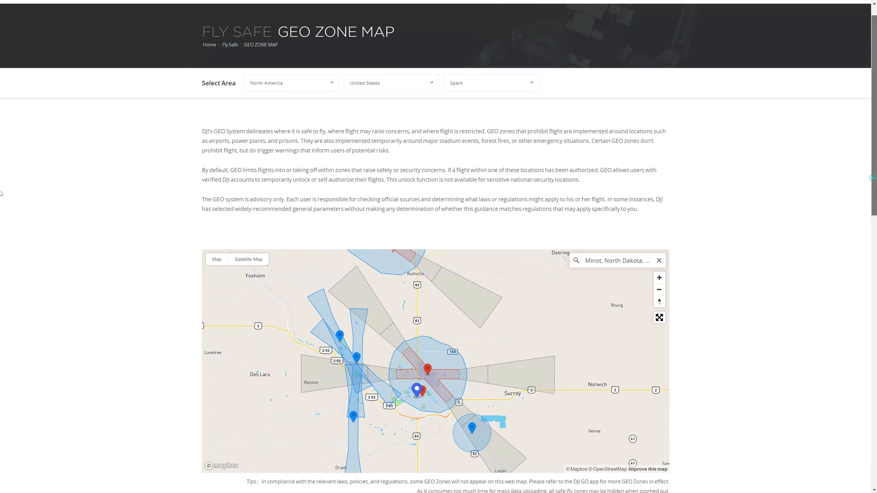
pyautogui.scroll(-3)
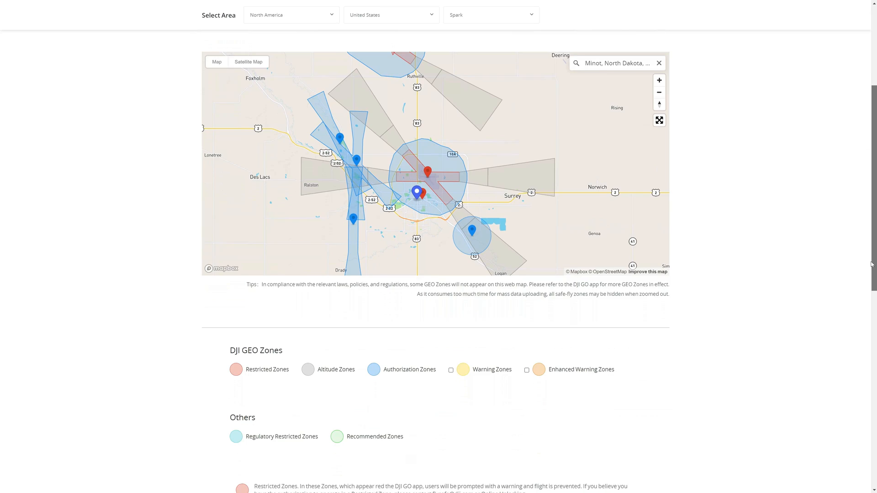
pyautogui.scroll(3)
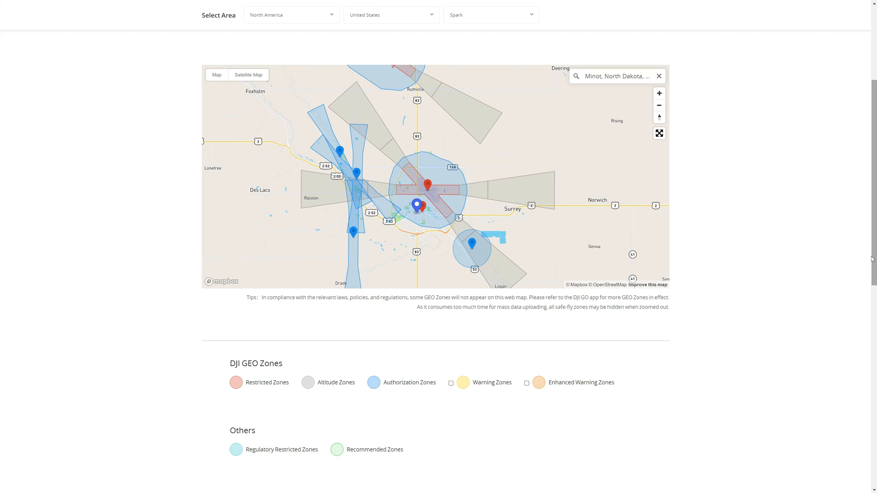
pyautogui.moveTo(237, 391)
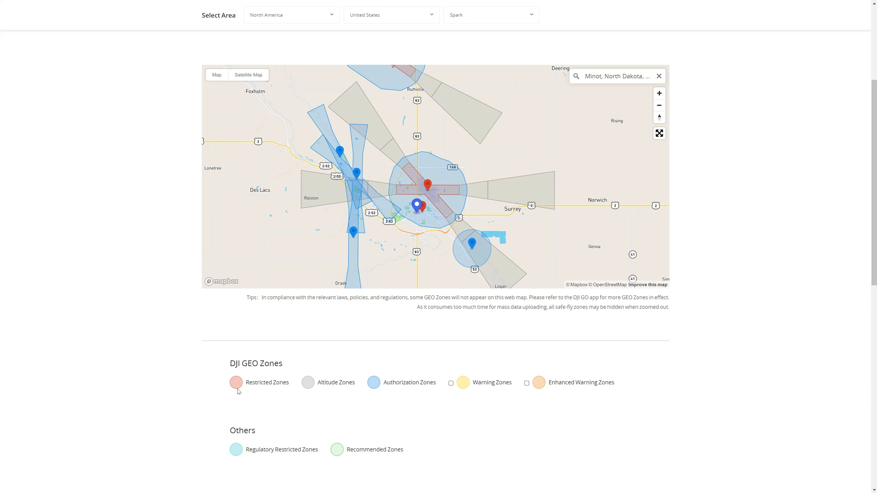
pyautogui.moveTo(237, 388)
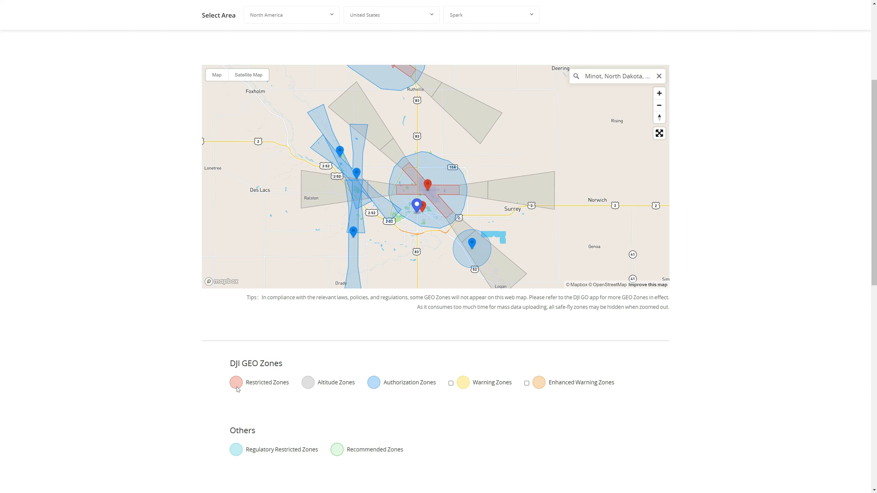
pyautogui.moveTo(439, 199)
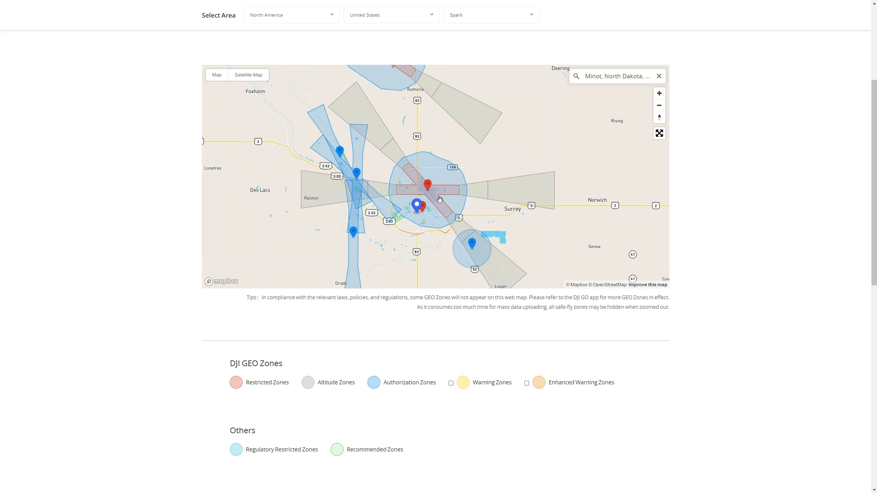
pyautogui.moveTo(311, 387)
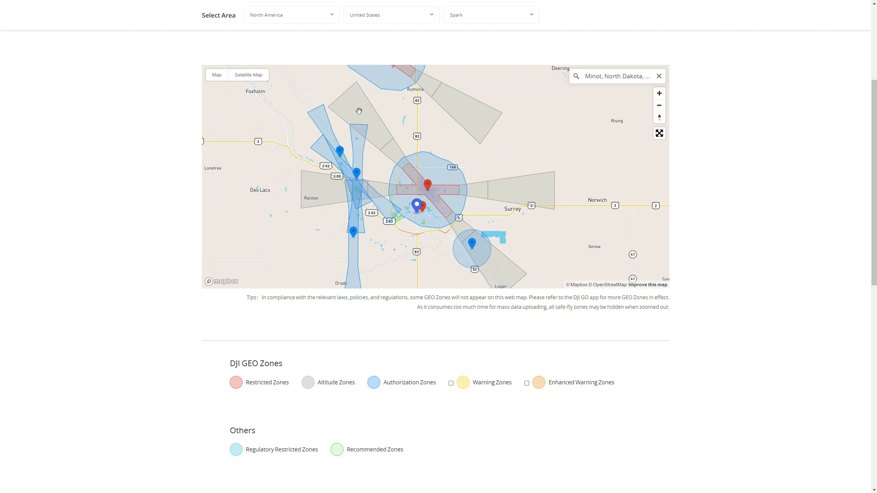
pyautogui.moveTo(345, 392)
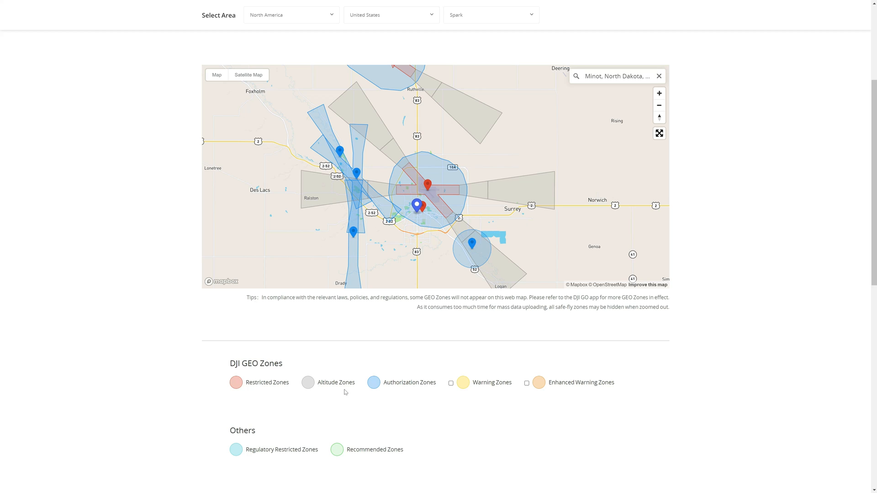
pyautogui.moveTo(390, 390)
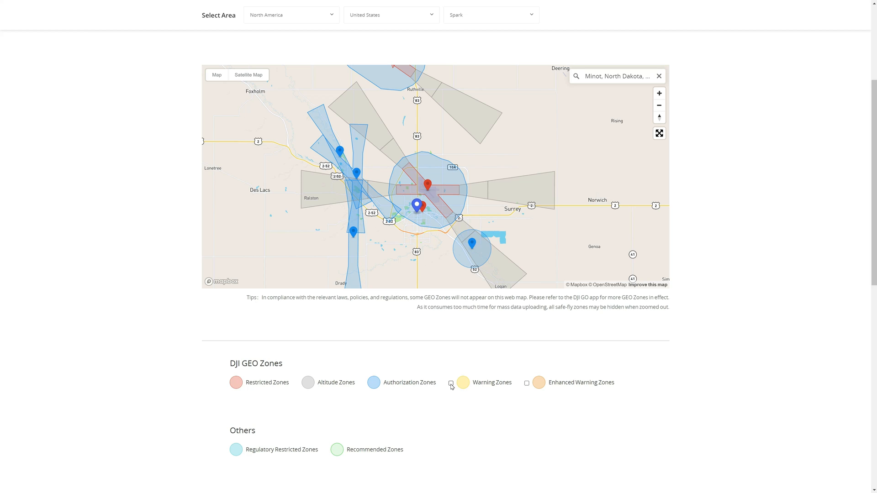
pyautogui.click(451, 382)
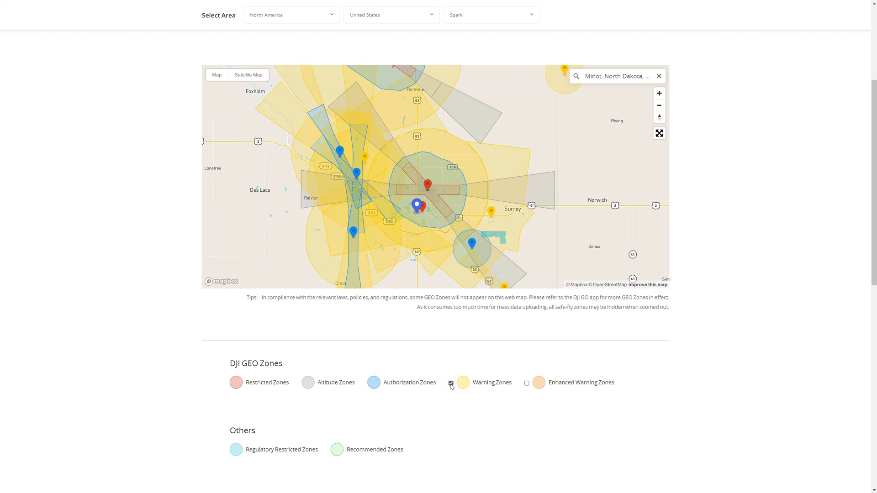
pyautogui.click(450, 382)
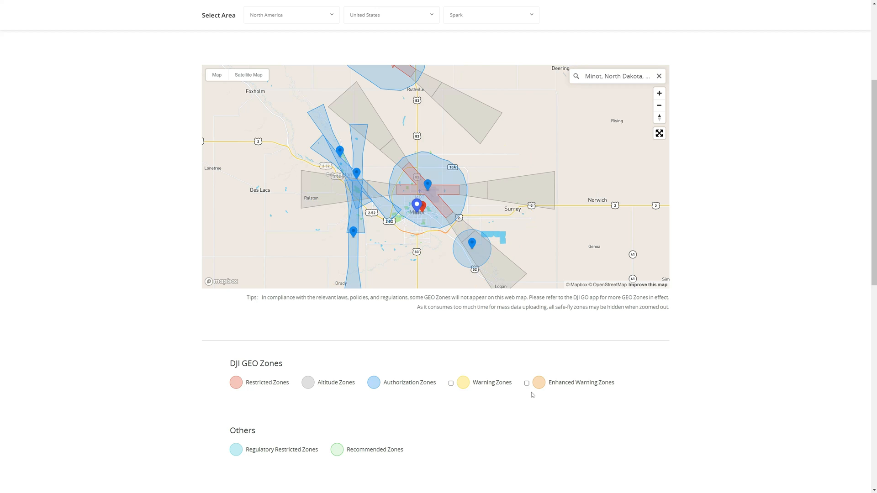
pyautogui.click(527, 383)
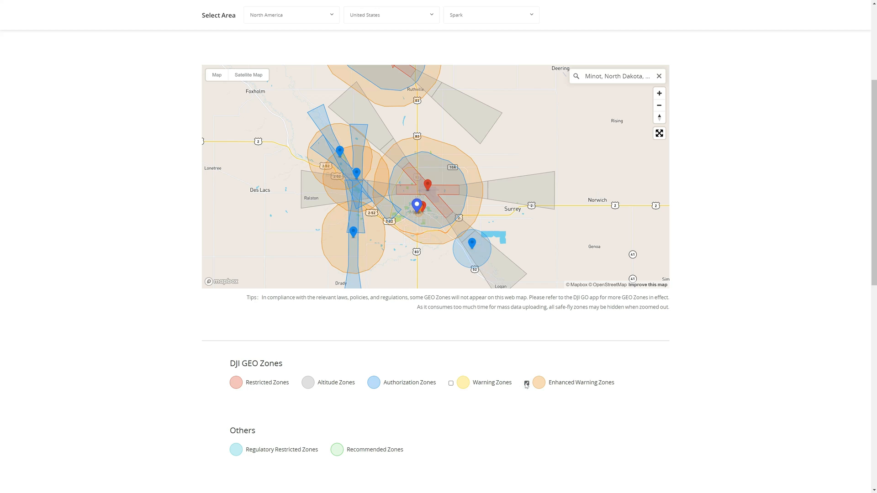
pyautogui.click(451, 383)
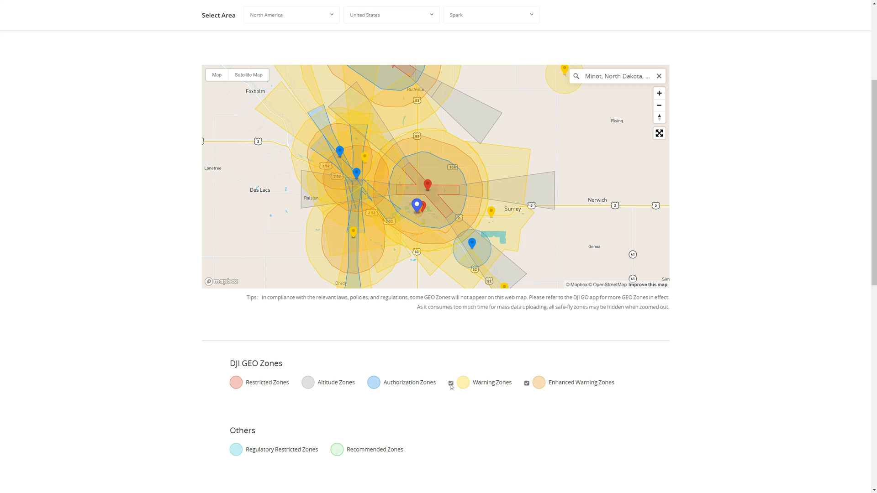
pyautogui.click(451, 383)
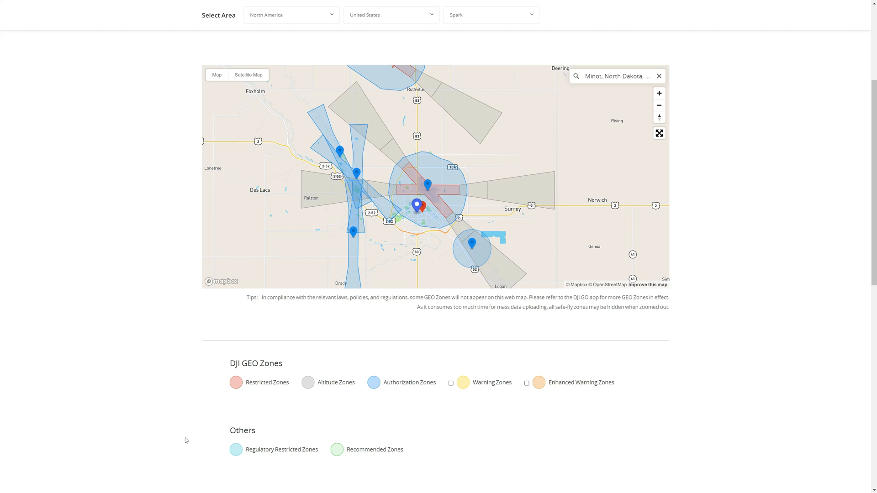
pyautogui.moveTo(609, 447)
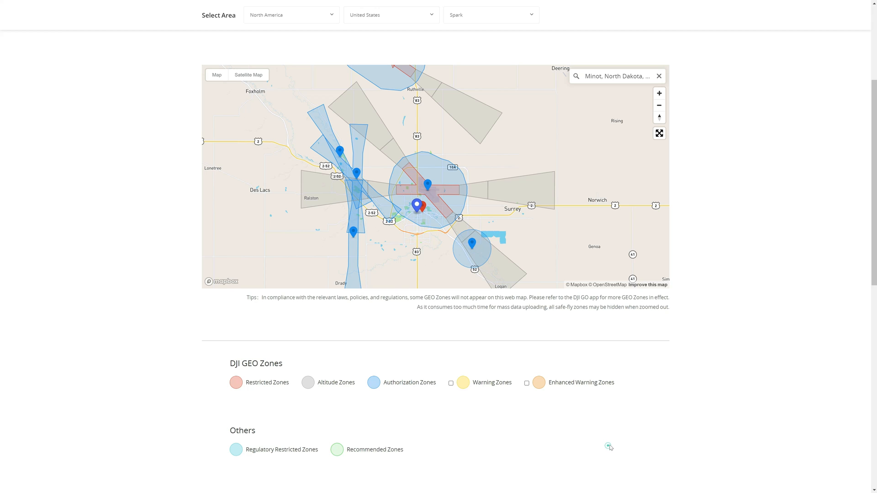
# Step: Scroll below the Minot map to the zone type descriptions
pyautogui.scroll(-3)
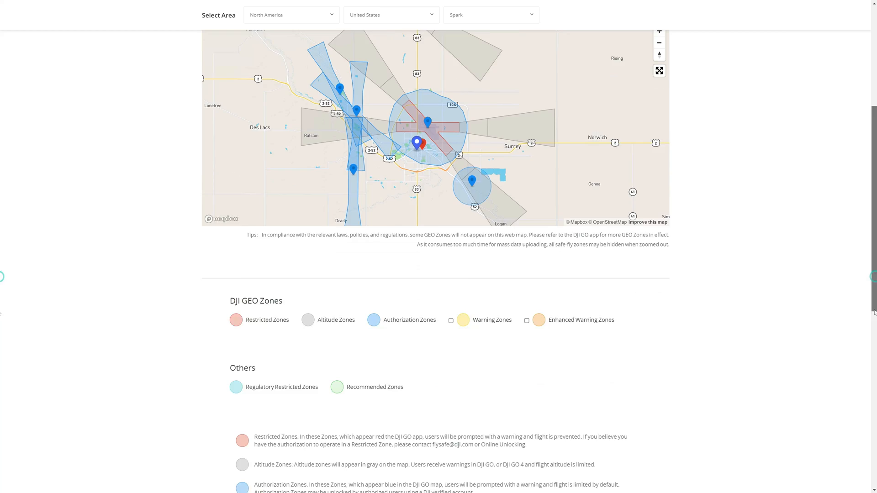
pyautogui.scroll(-3)
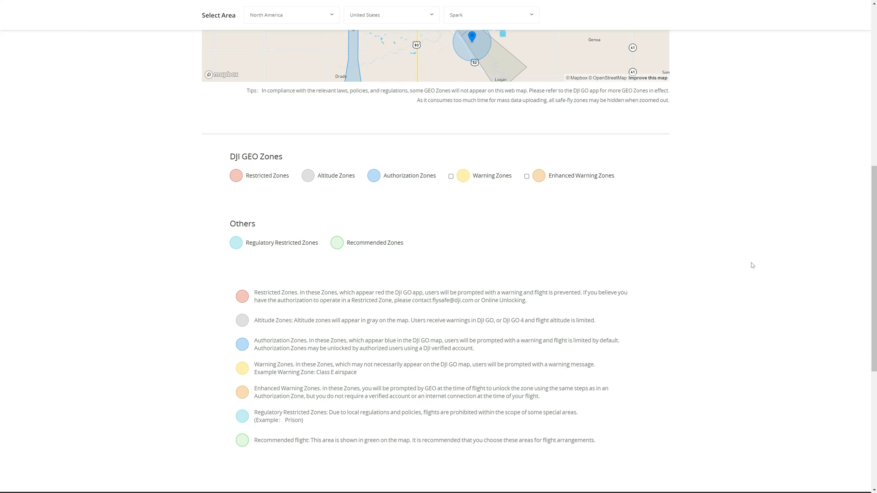
pyautogui.moveTo(731, 258)
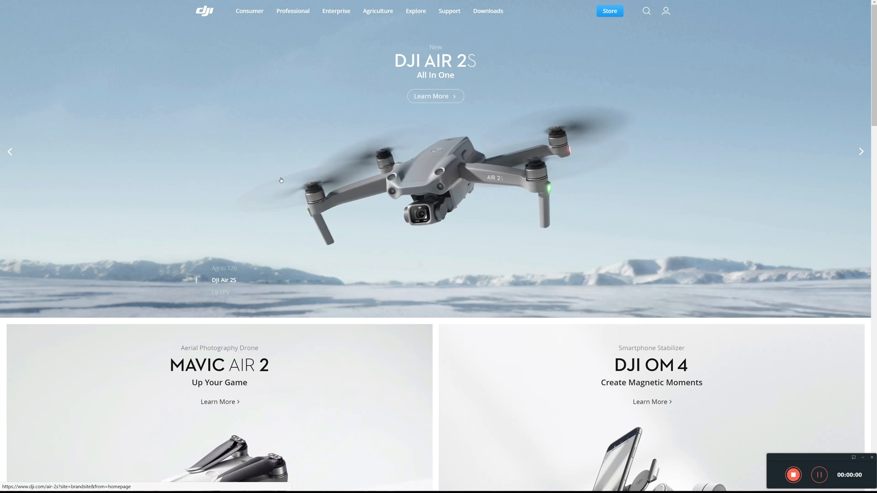
pyautogui.moveTo(417, 161)
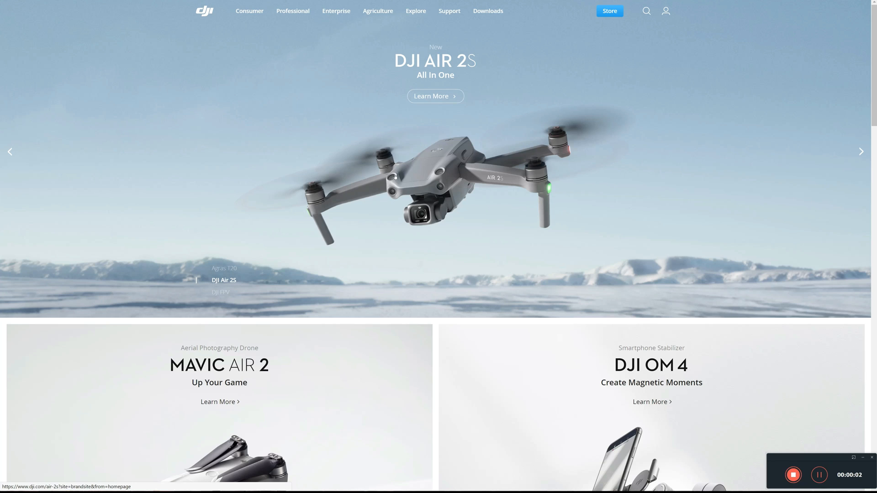
pyautogui.moveTo(489, 61)
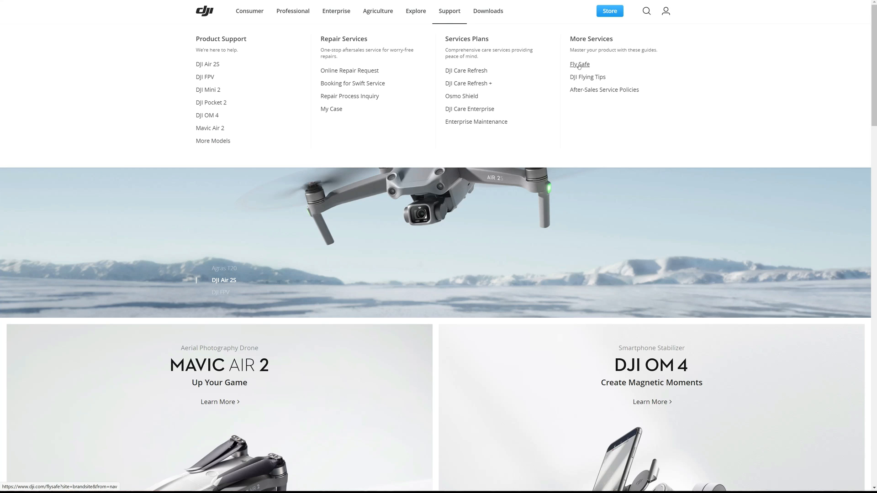
# Step: Return to the Fly Safe page and scroll to the Unlocking Requests section
pyautogui.click(580, 64)
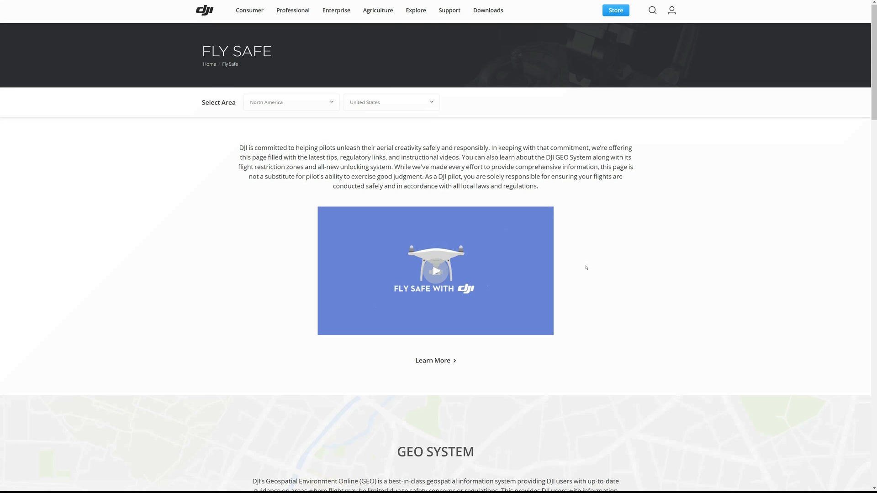
pyautogui.scroll(-3)
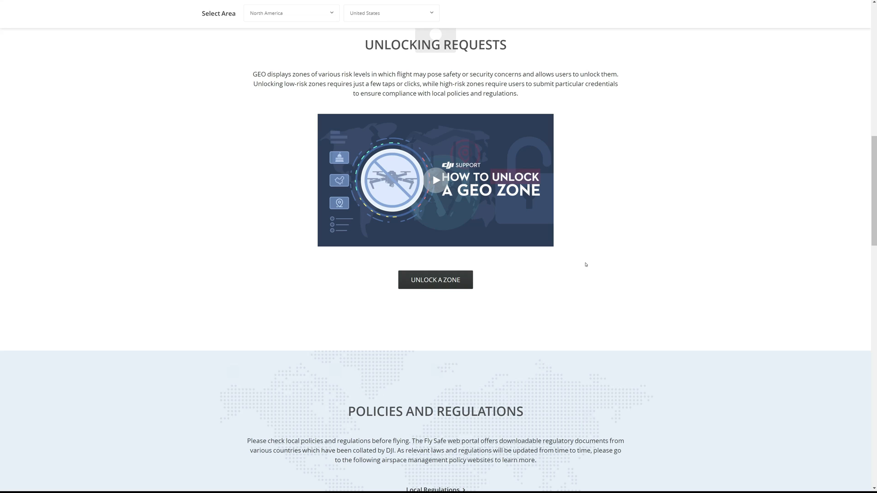
pyautogui.moveTo(471, 207)
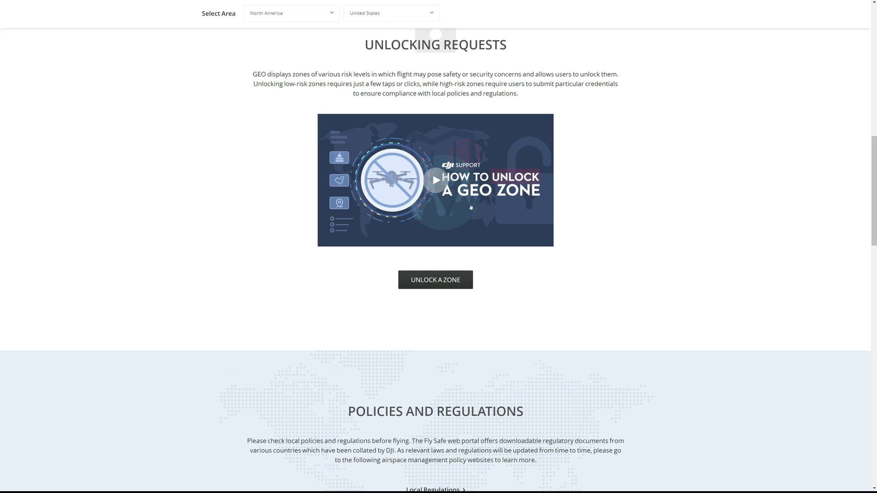
pyautogui.moveTo(496, 170)
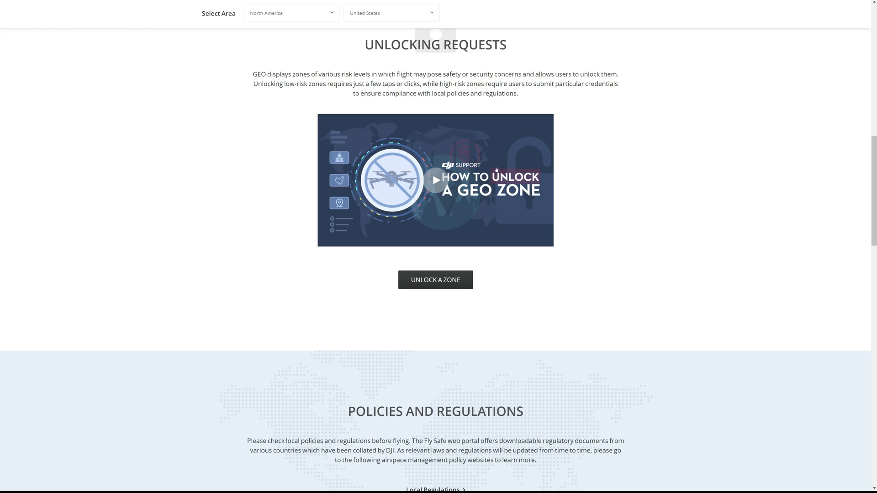
pyautogui.moveTo(450, 201)
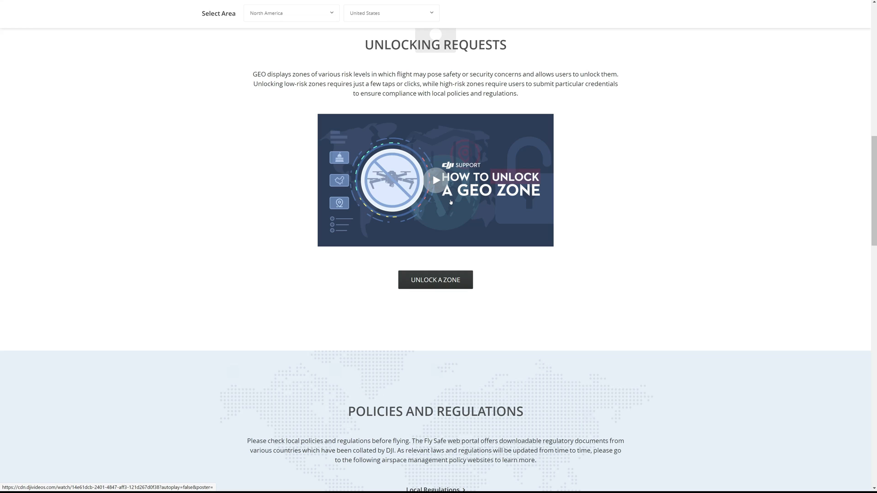
pyautogui.moveTo(429, 283)
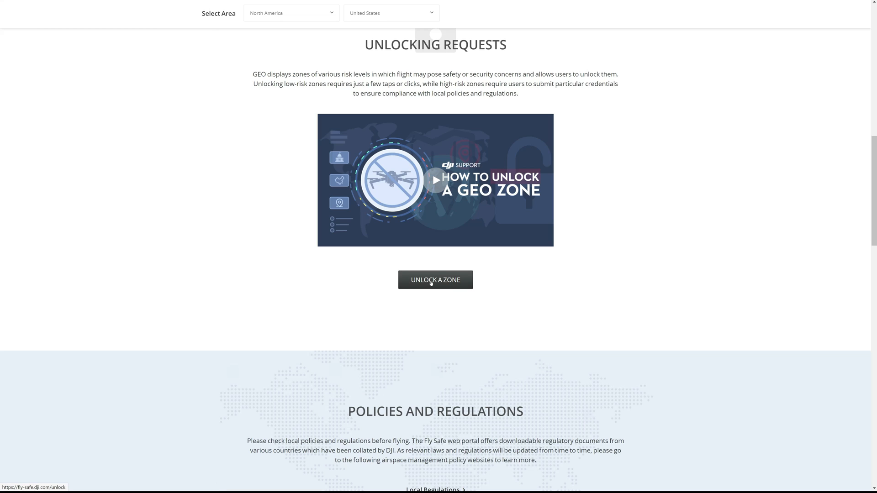
# Step: Go to the FlySafe Unlock Request page with UNLOCK A ZONE
pyautogui.click(435, 279)
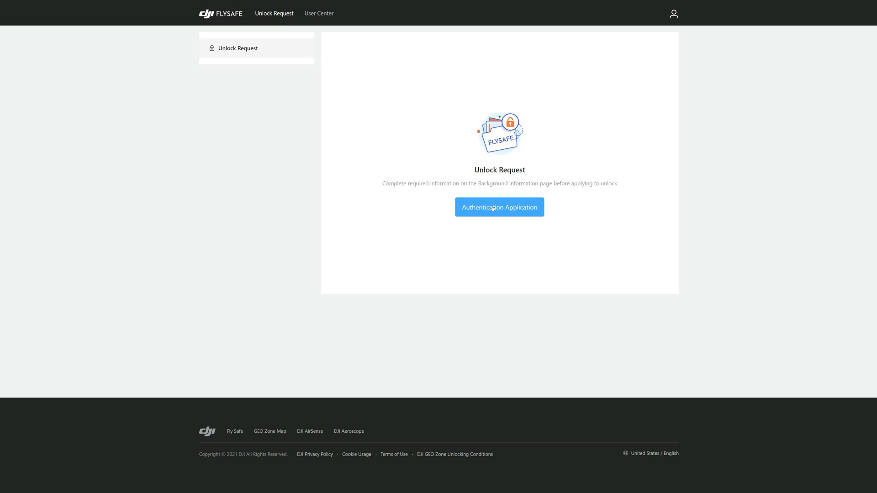
# Step: Start the authentication application as a Personal Account with United States as country
pyautogui.click(500, 207)
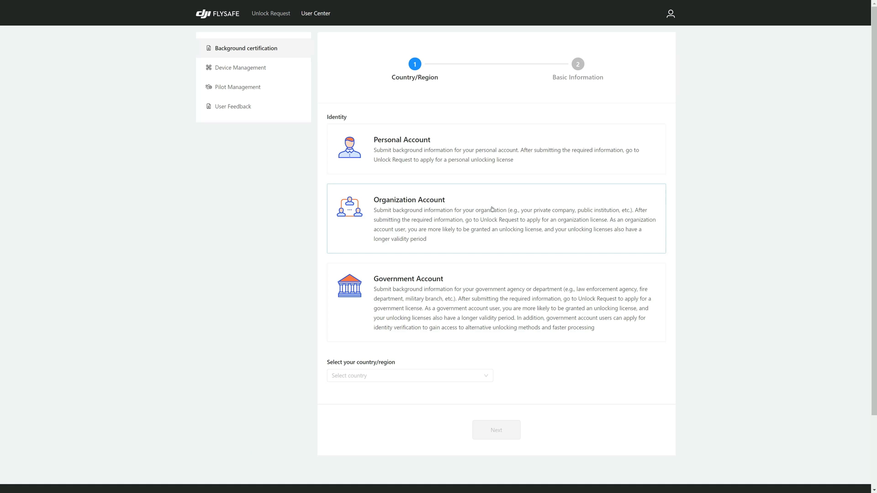
pyautogui.moveTo(293, 57)
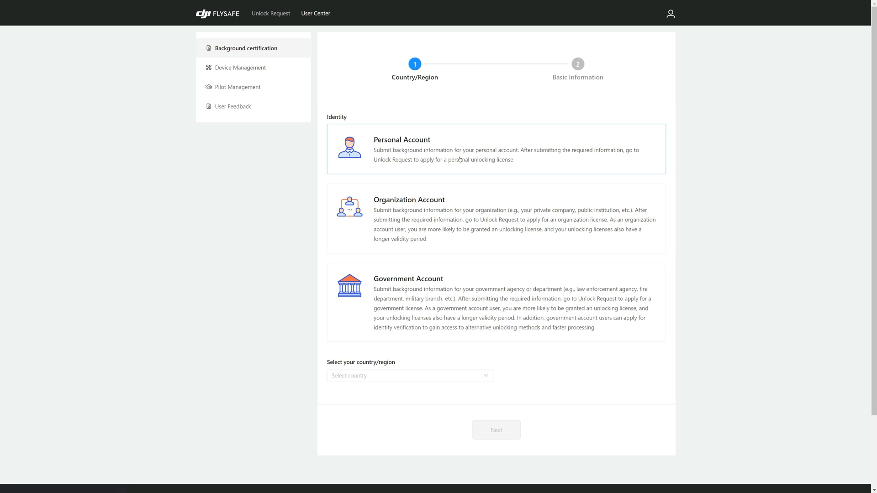
pyautogui.moveTo(449, 240)
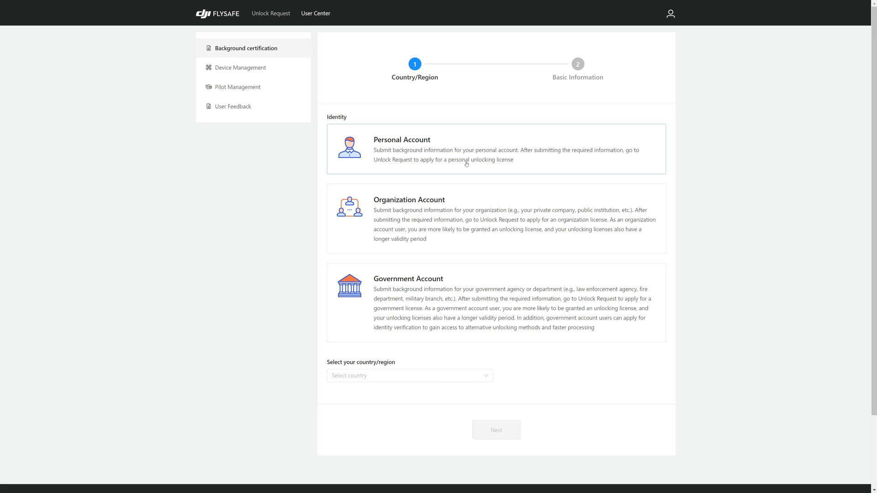
pyautogui.click(466, 159)
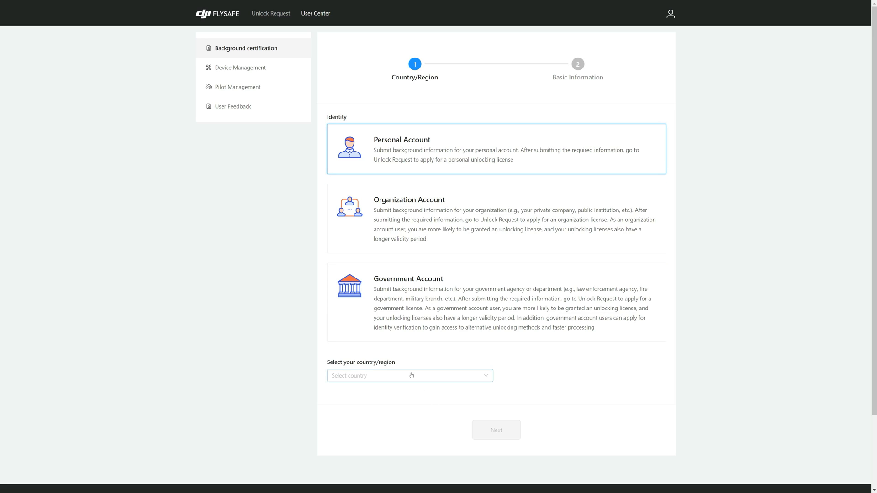
pyautogui.click(410, 375)
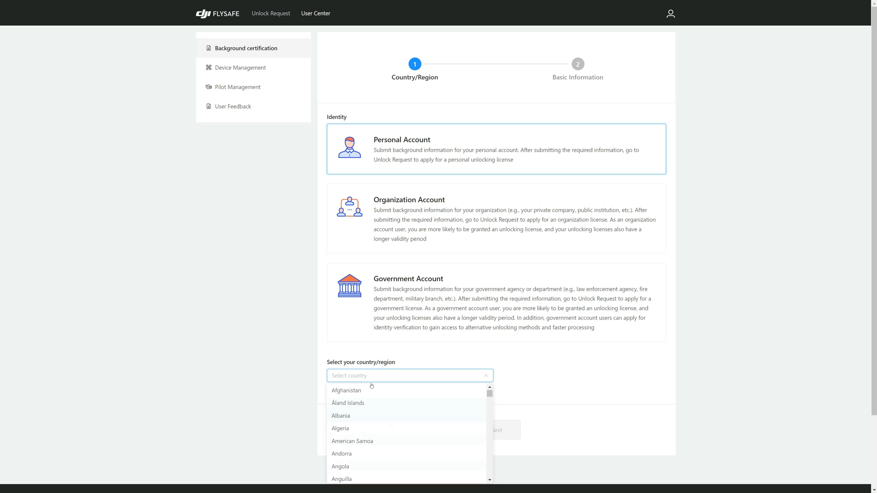
pyautogui.scroll(-3)
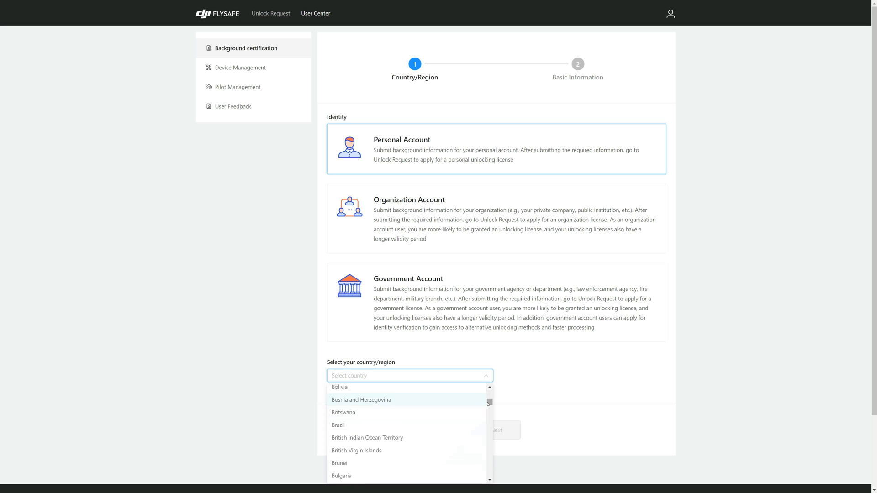
pyautogui.scroll(-3)
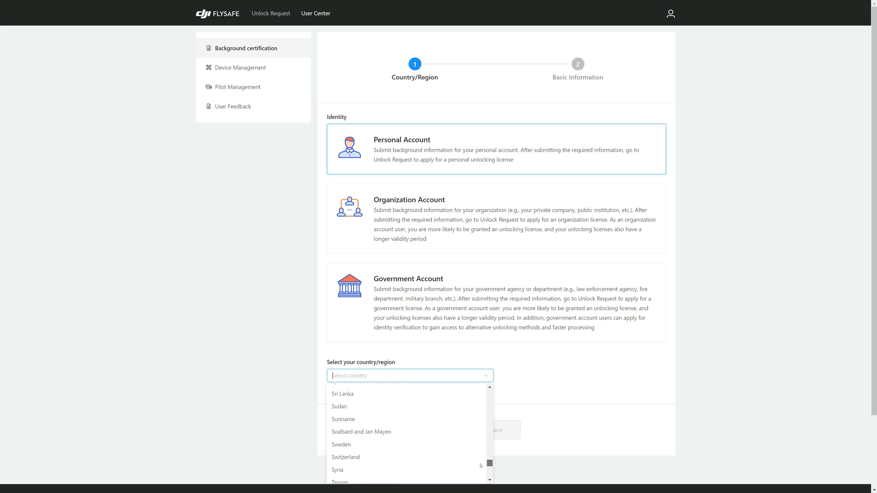
pyautogui.scroll(-3)
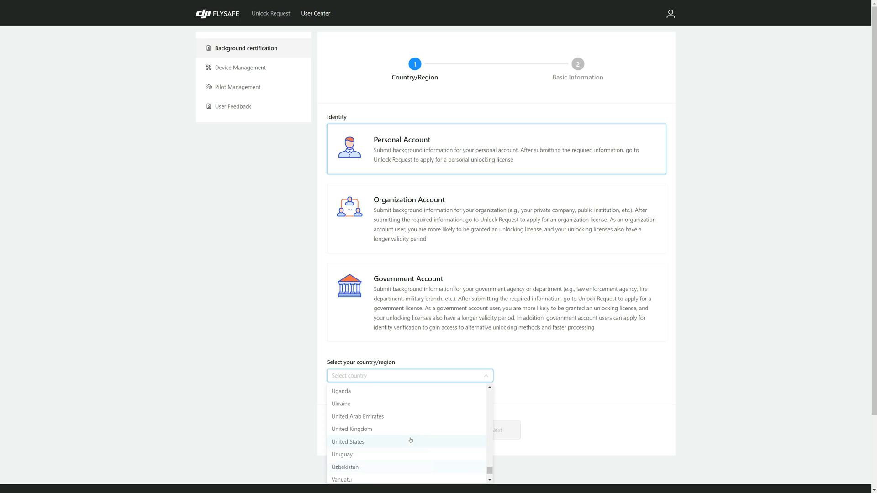
pyautogui.moveTo(341, 410)
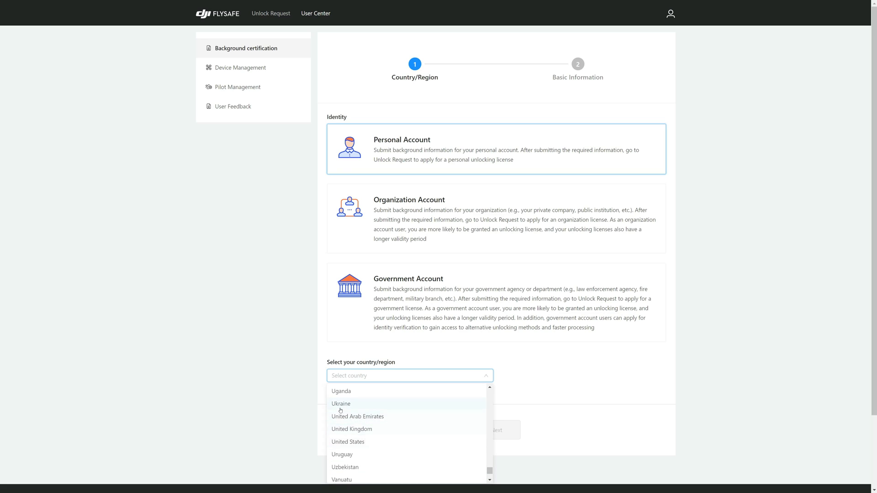
pyautogui.click(348, 442)
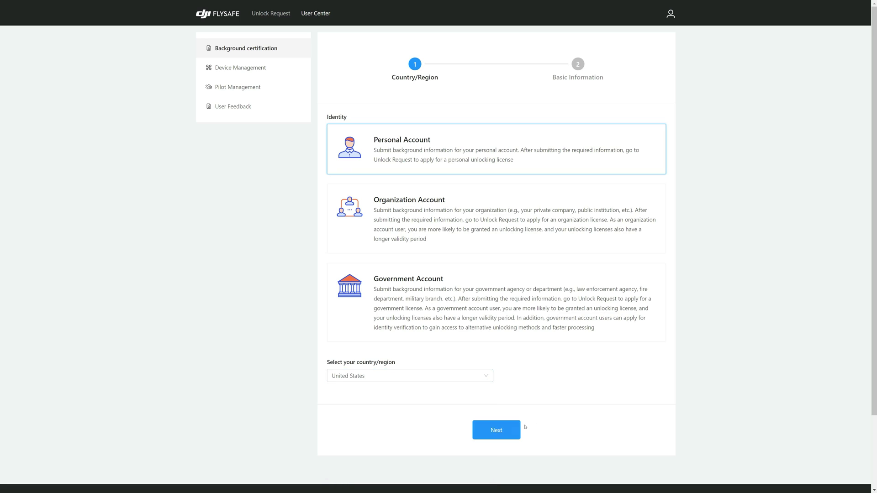
pyautogui.click(496, 430)
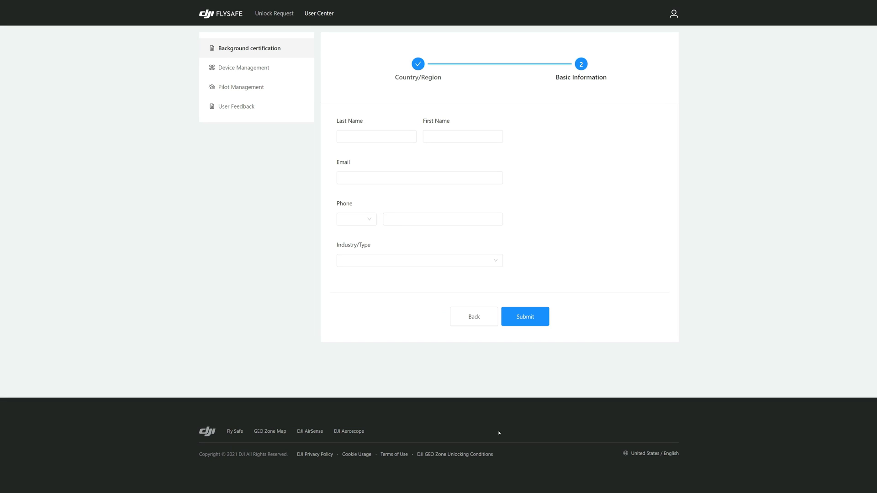
pyautogui.click(376, 137)
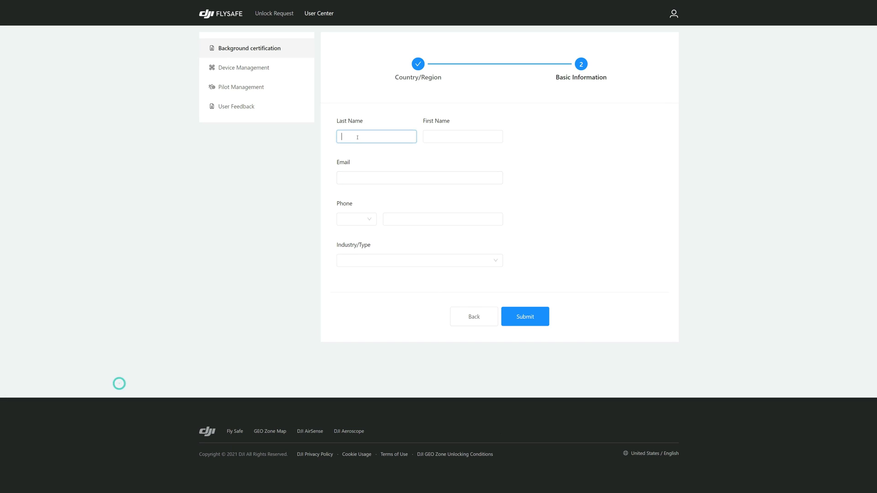
pyautogui.write('Smit')
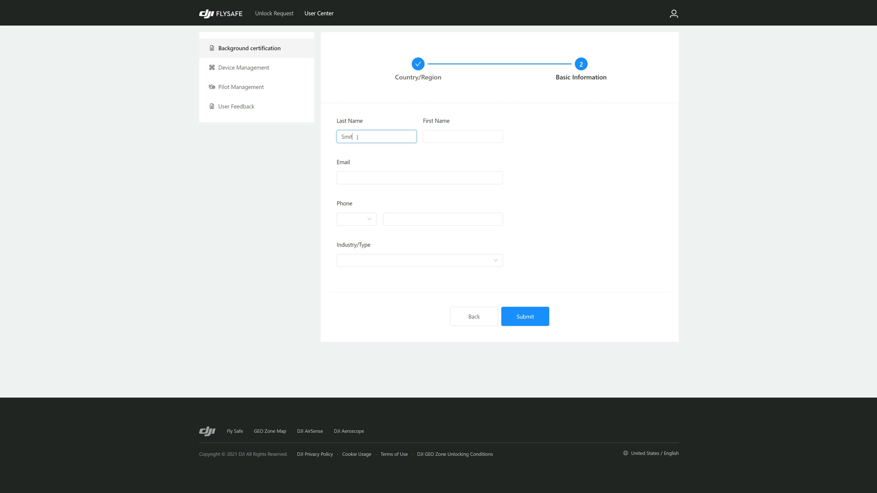
pyautogui.write('Pa')
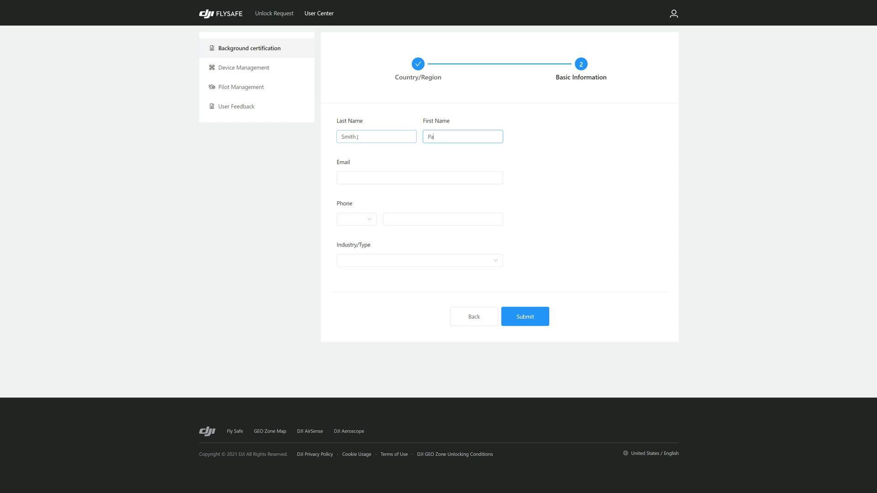
pyautogui.click(419, 178)
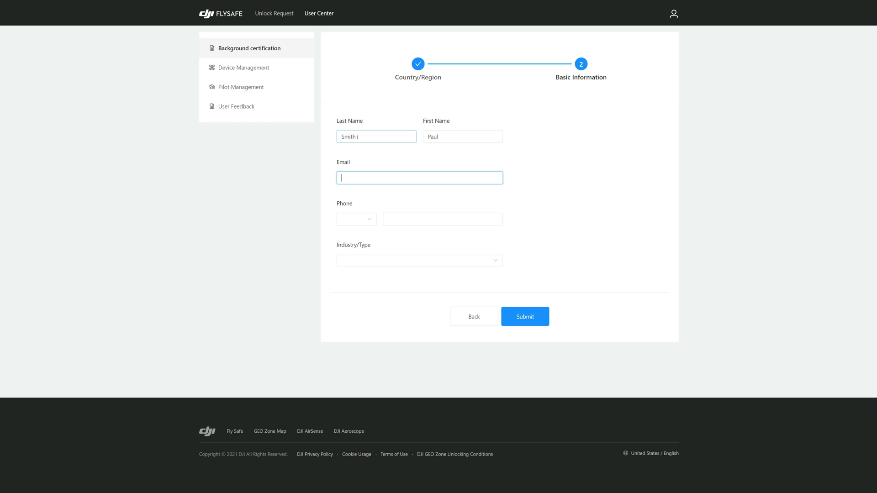
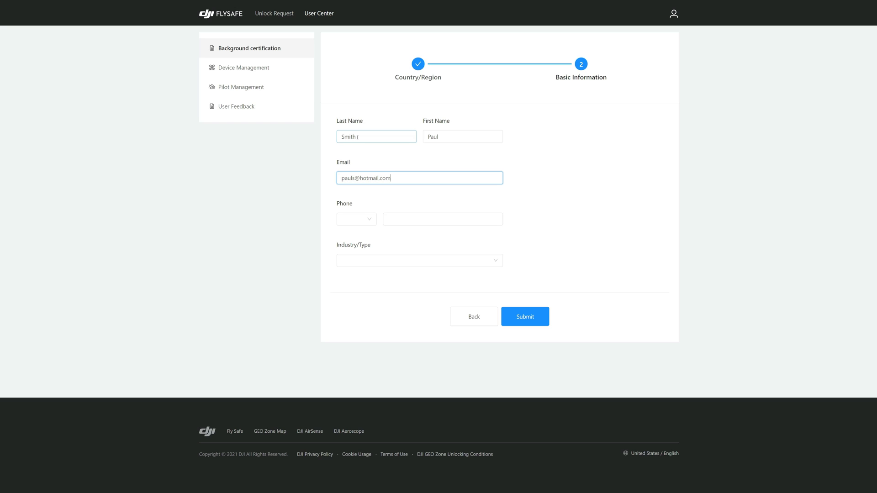
# Step: Set the phone country code to +1 and the industry type to Other
pyautogui.click(356, 219)
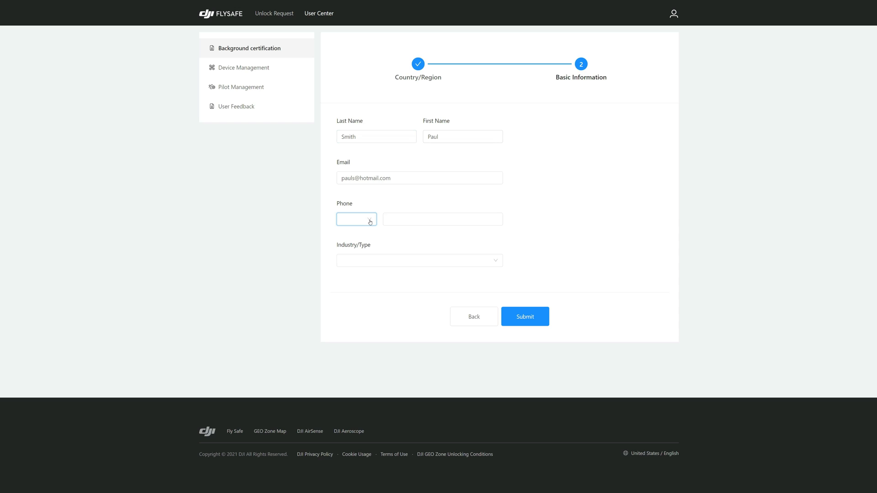
pyautogui.click(356, 219)
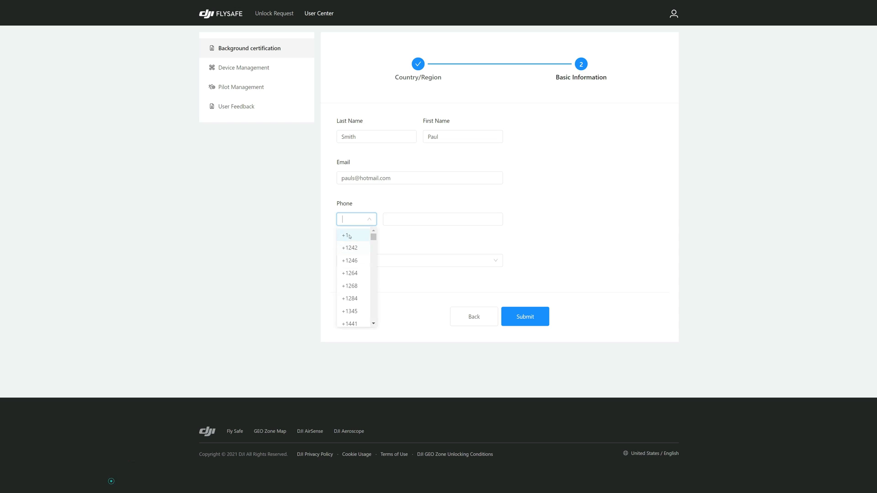
pyautogui.click(346, 236)
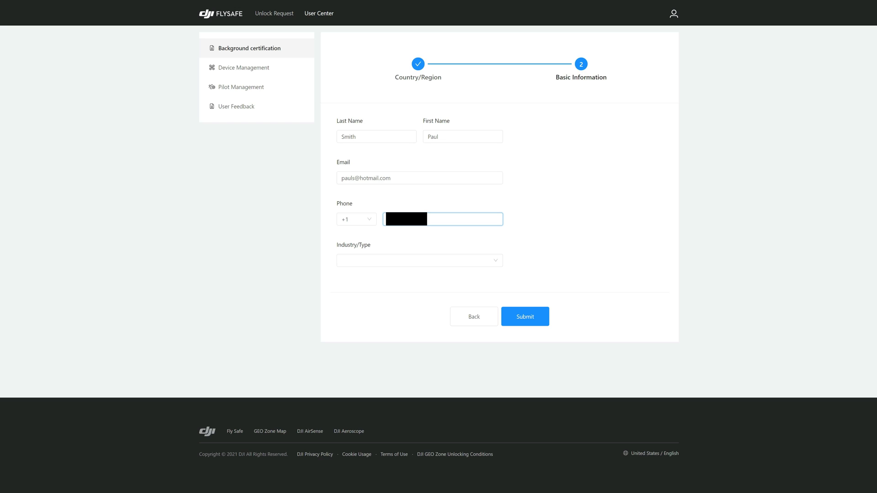
pyautogui.click(418, 261)
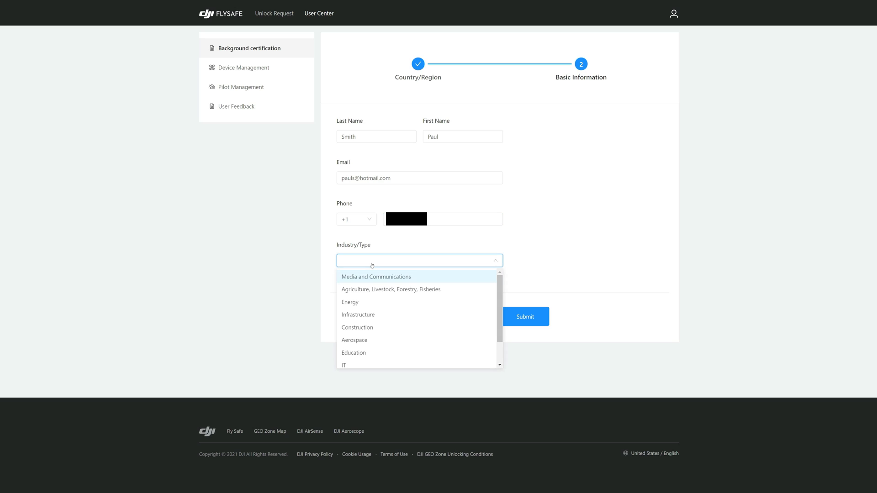
pyautogui.moveTo(373, 285)
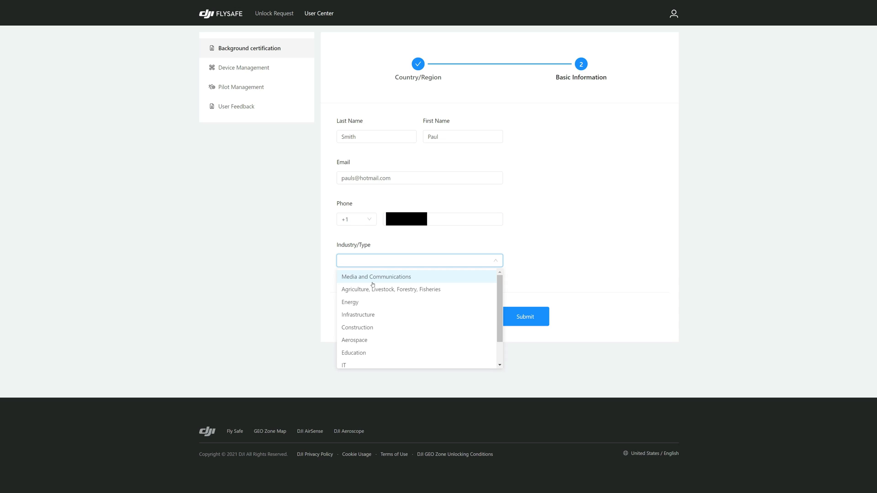
pyautogui.moveTo(374, 306)
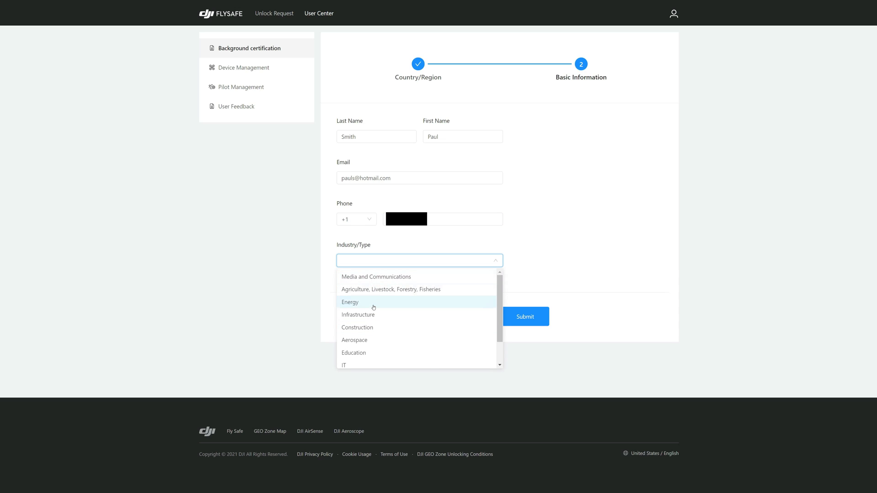
pyautogui.scroll(-3)
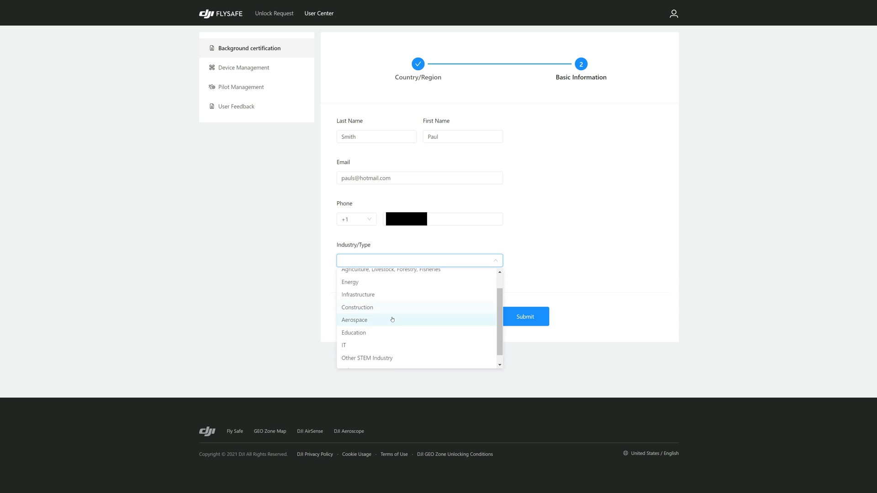
pyautogui.scroll(-3)
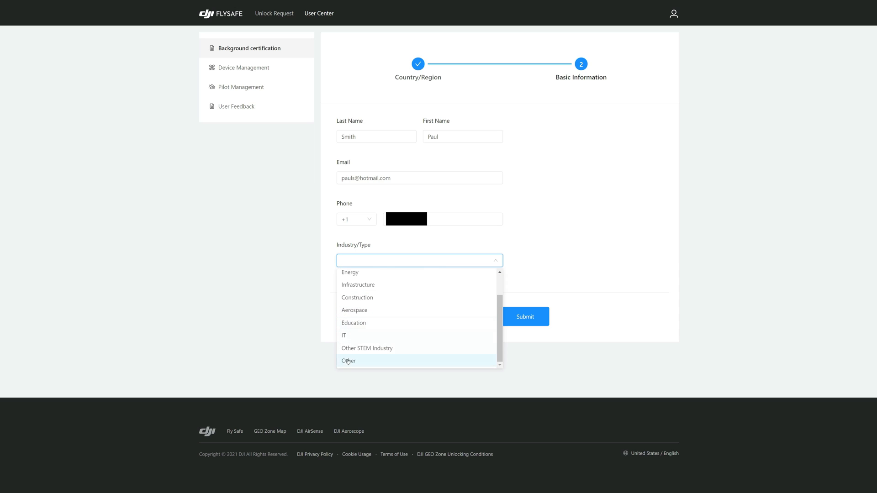
pyautogui.click(349, 361)
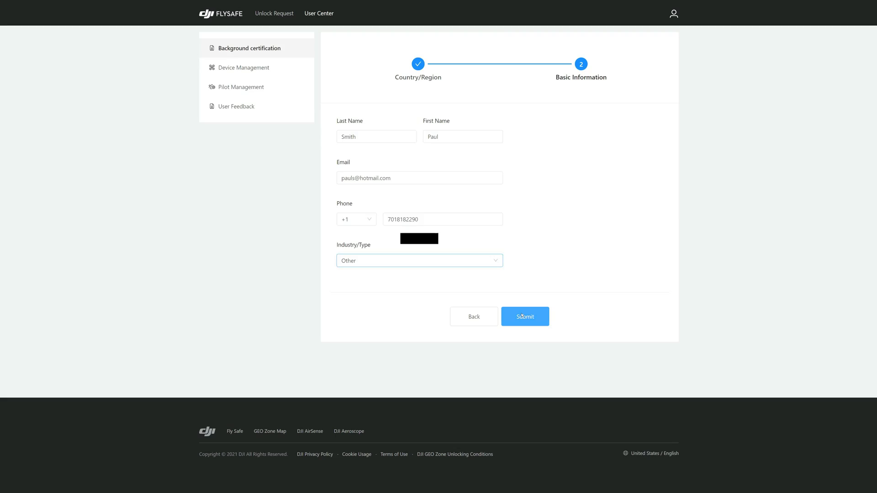
# Step: Submit the form and confirm the phone number with the SMS verification code
pyautogui.click(525, 316)
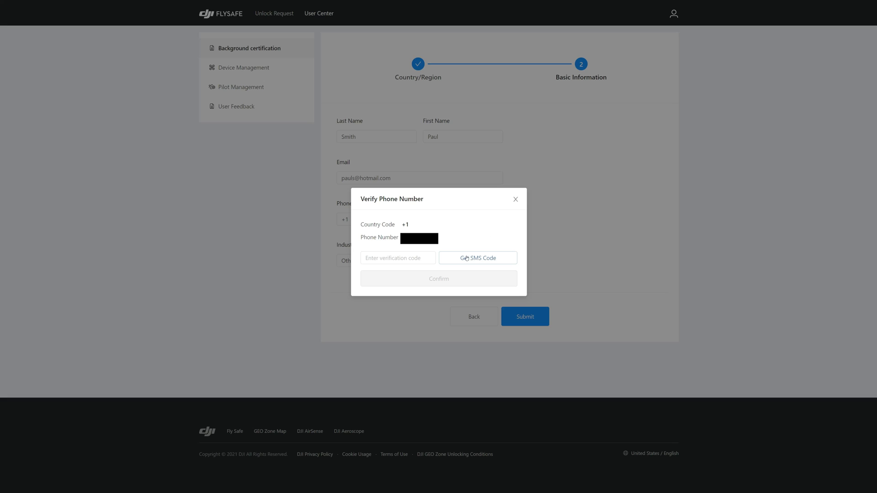
pyautogui.click(478, 257)
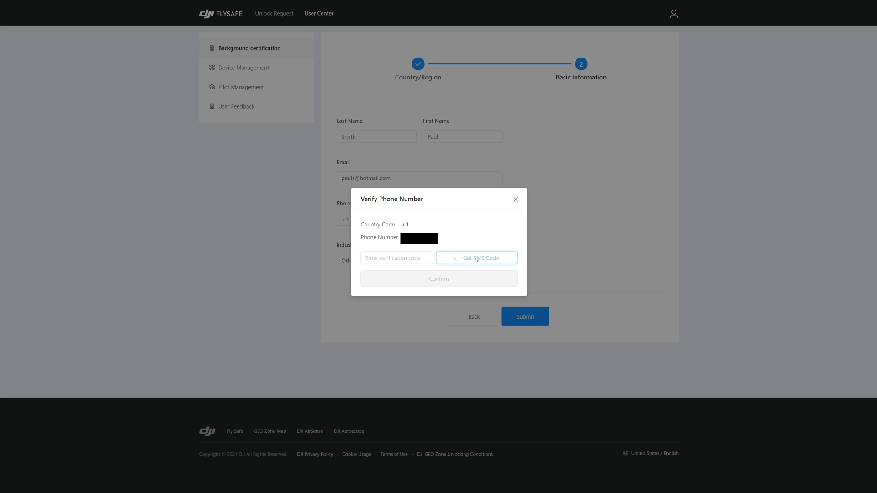
pyautogui.click(476, 258)
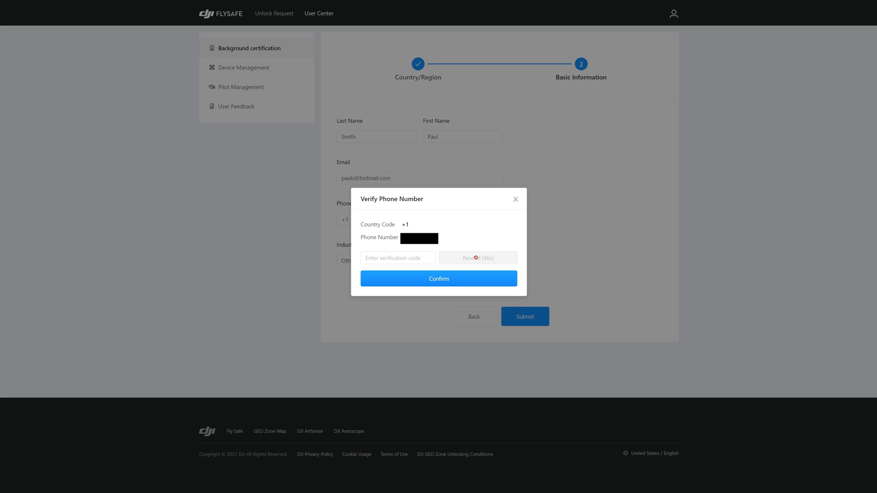
pyautogui.click(397, 257)
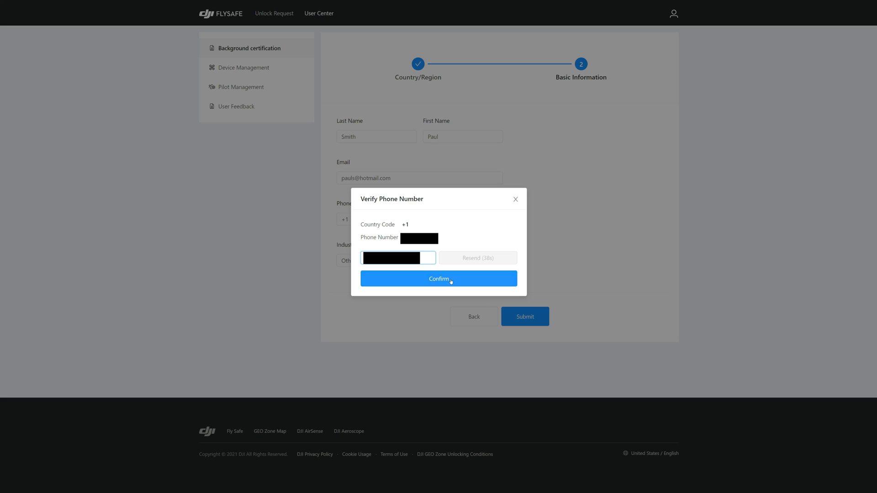
pyautogui.click(438, 278)
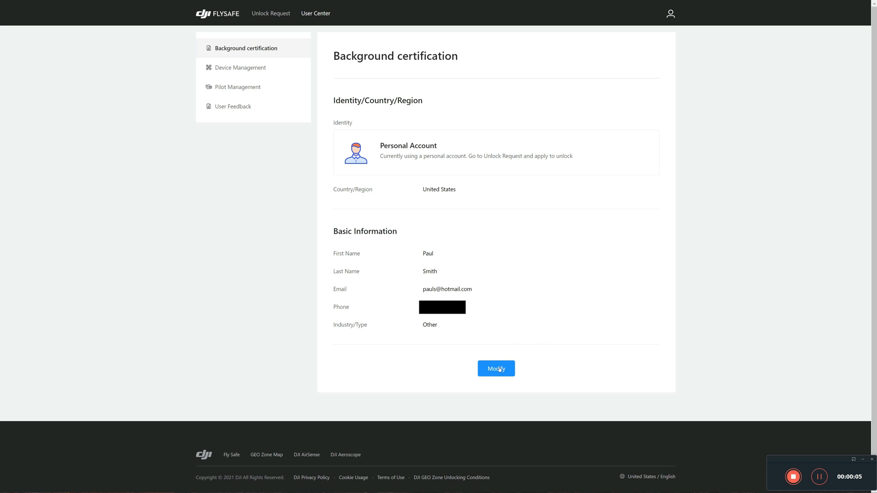
pyautogui.moveTo(435, 132)
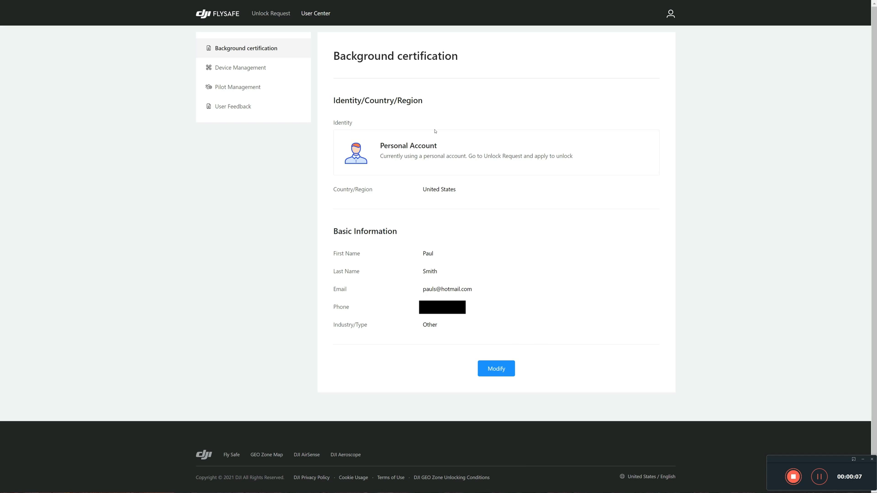
# Step: Open Device Management in the User Center to see the empty device list
pyautogui.click(238, 67)
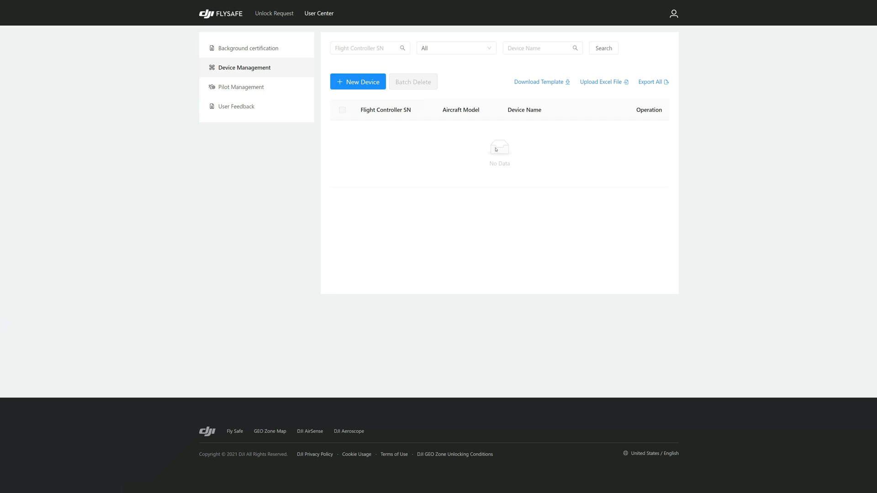
pyautogui.moveTo(322, 41)
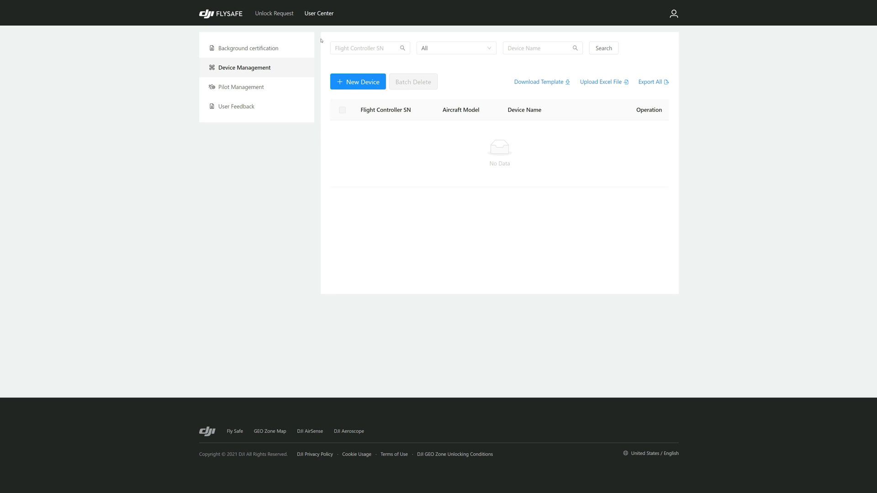
pyautogui.moveTo(352, 83)
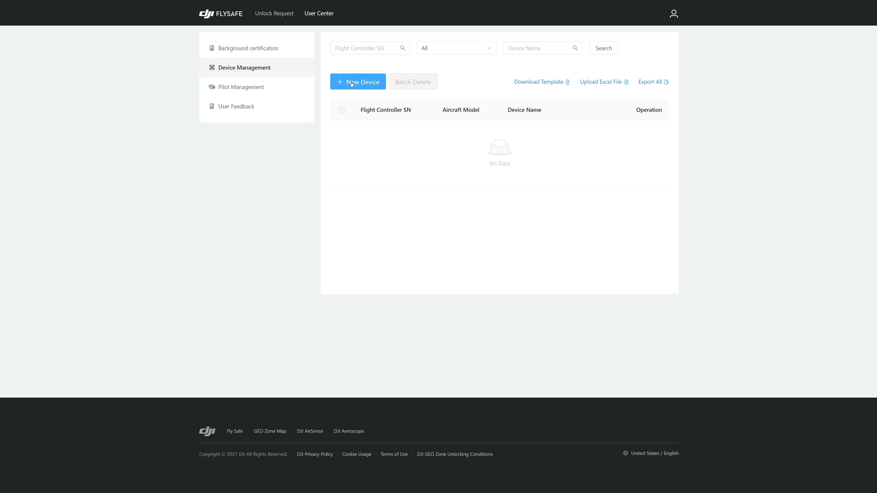
pyautogui.click(357, 82)
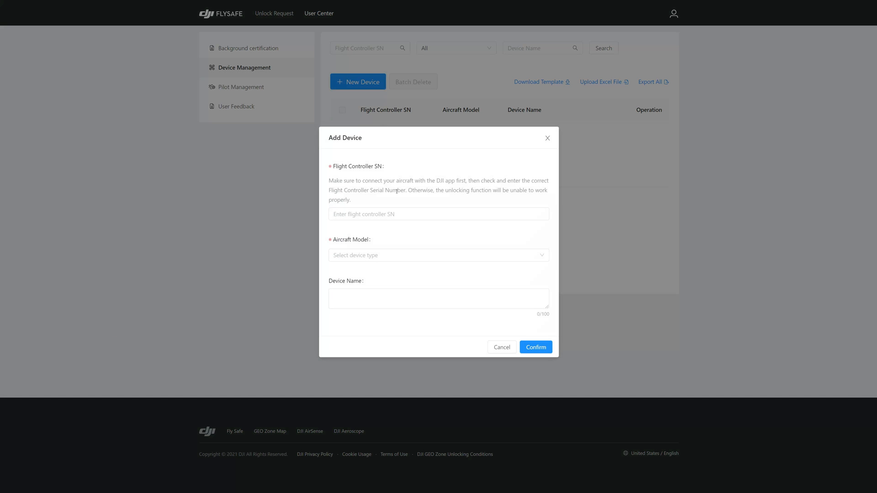
pyautogui.click(438, 214)
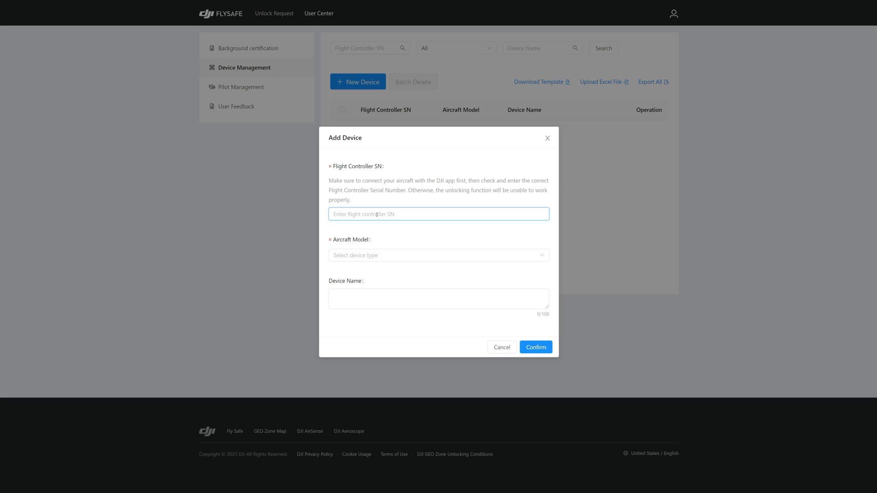
pyautogui.write('1T2CH2BR371YPP')
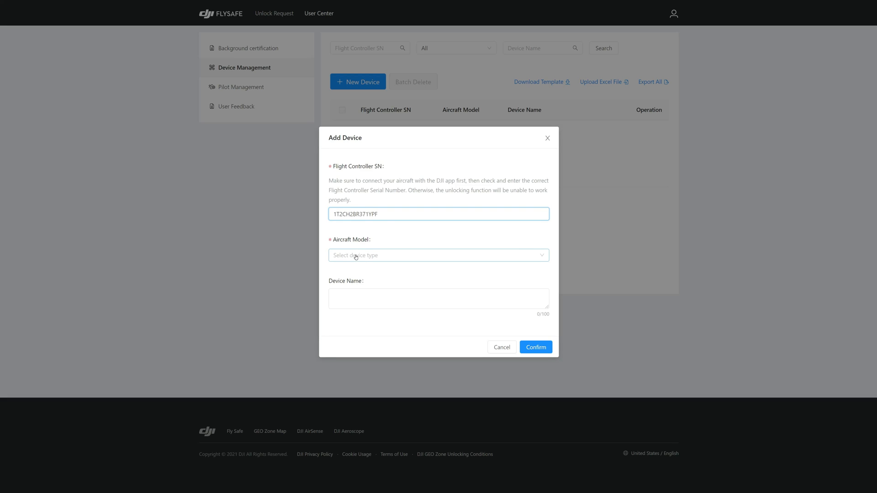
pyautogui.click(439, 255)
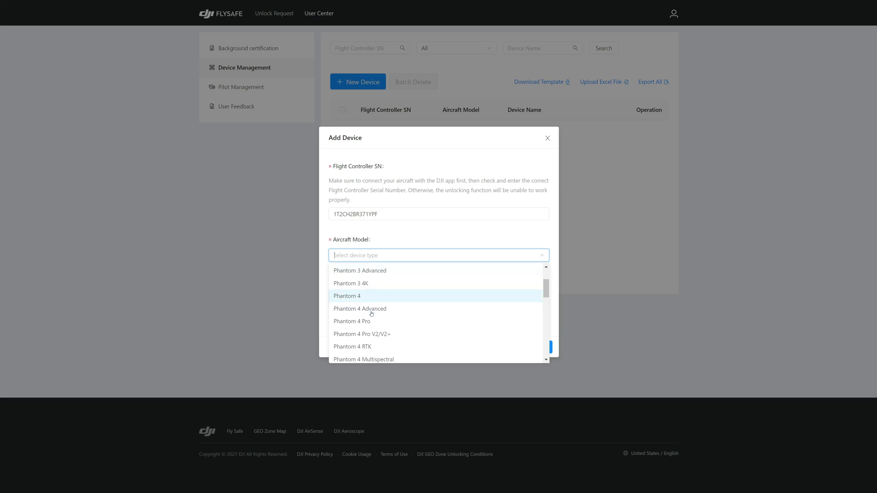
pyautogui.scroll(-3)
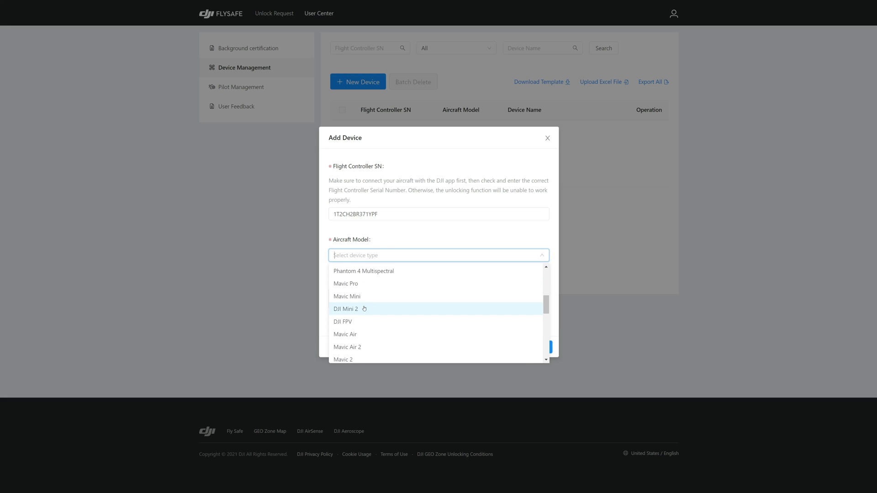
pyautogui.moveTo(347, 299)
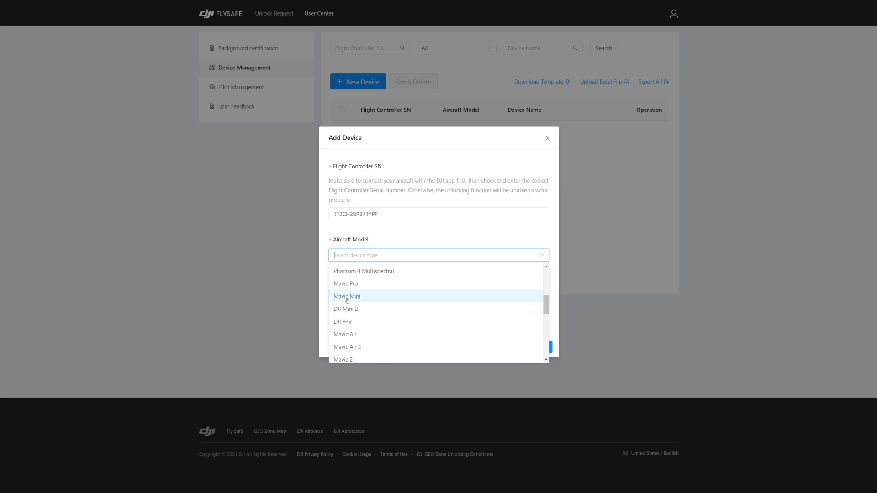
pyautogui.click(347, 297)
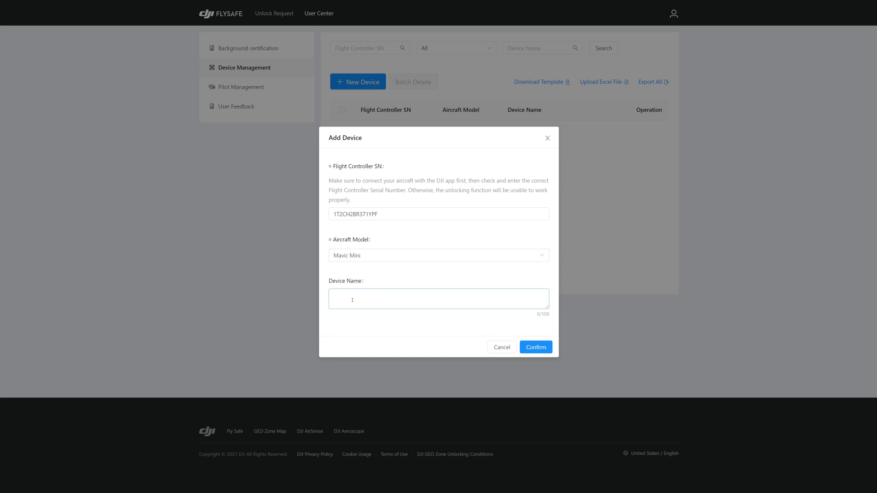
pyautogui.write("Paul's")
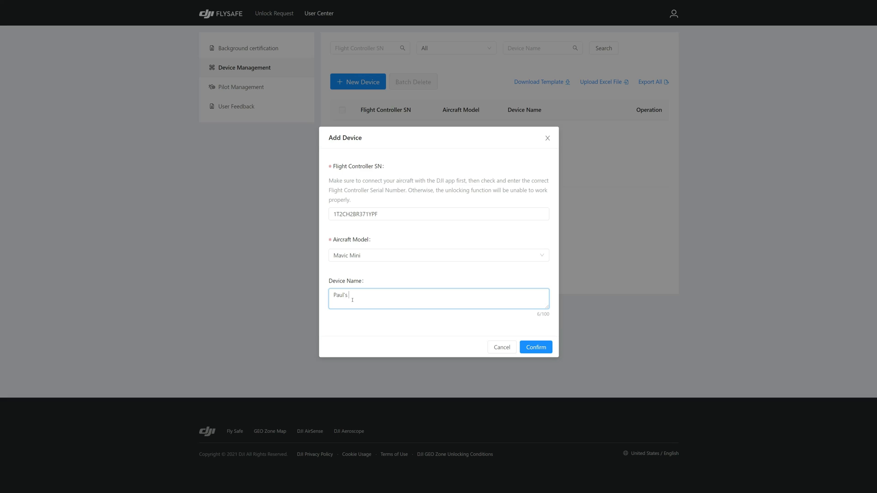
pyautogui.write('DJI')
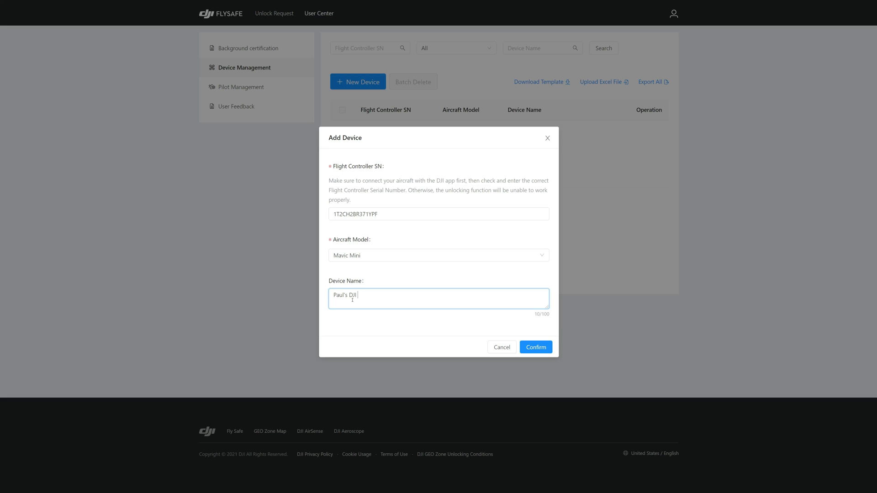
pyautogui.write('Mini')
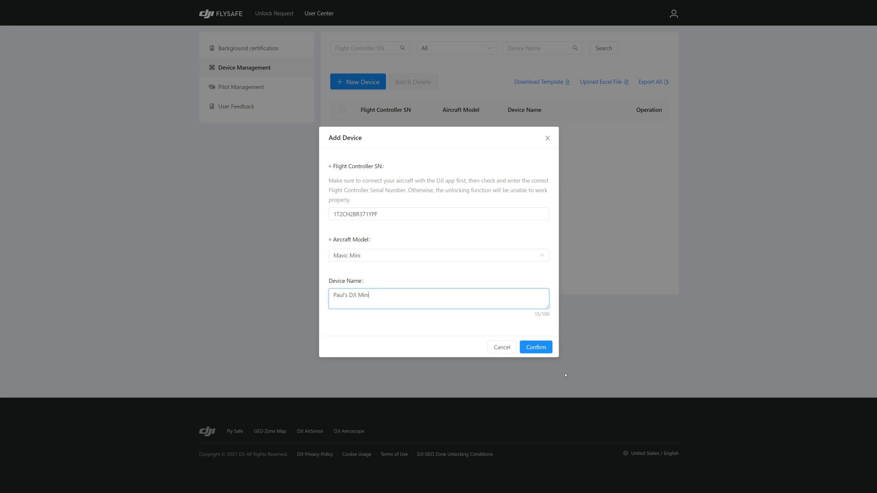
pyautogui.click(536, 347)
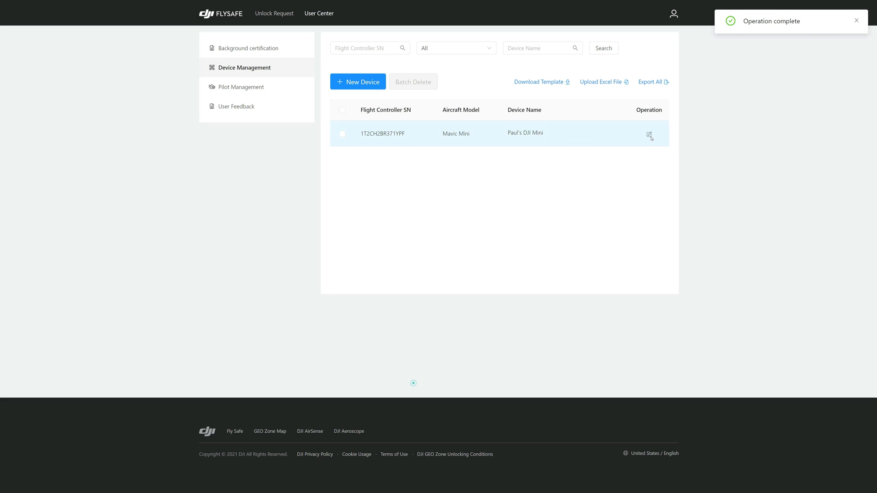
pyautogui.click(649, 134)
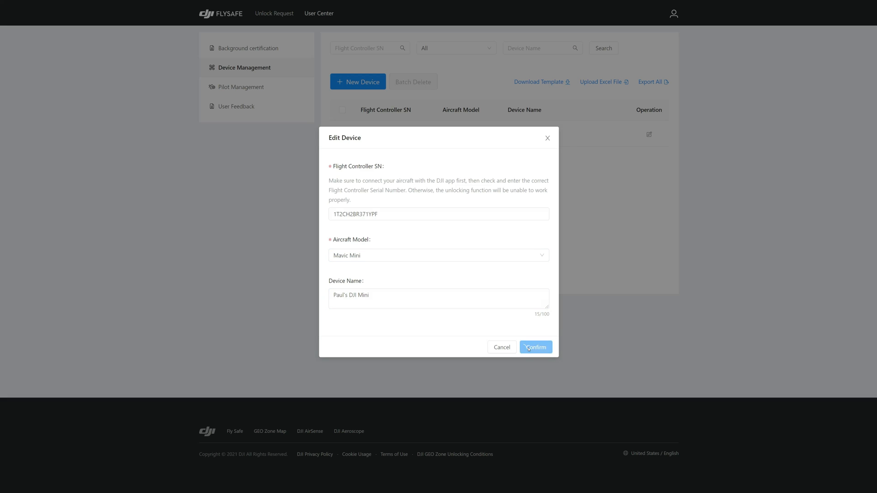
pyautogui.click(536, 347)
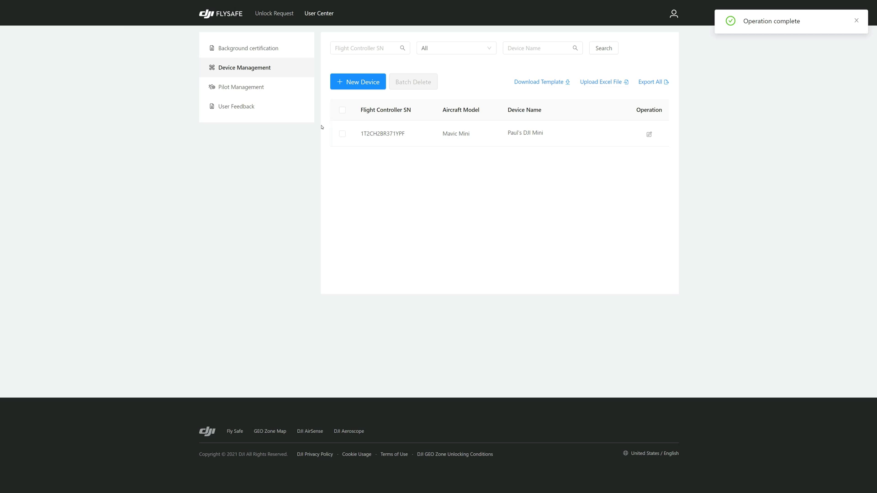
pyautogui.click(240, 87)
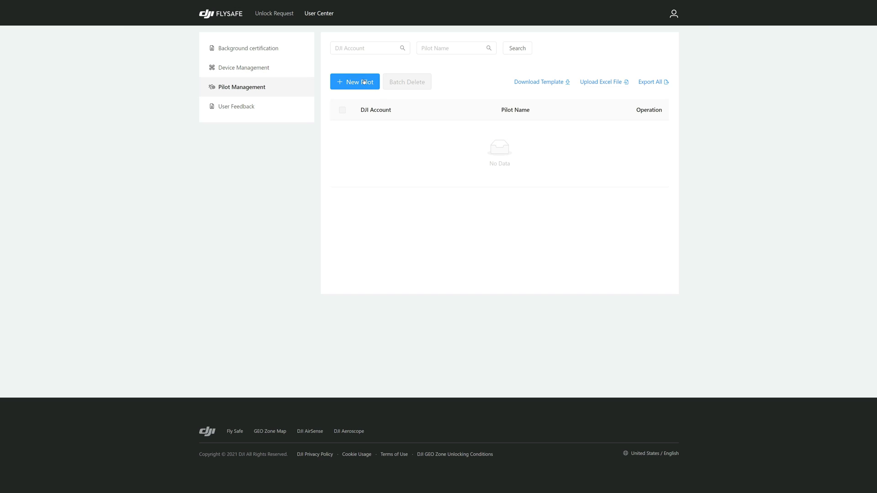
# Step: Add a new pilot named Paul with the DJI account 'pauls'
pyautogui.click(355, 81)
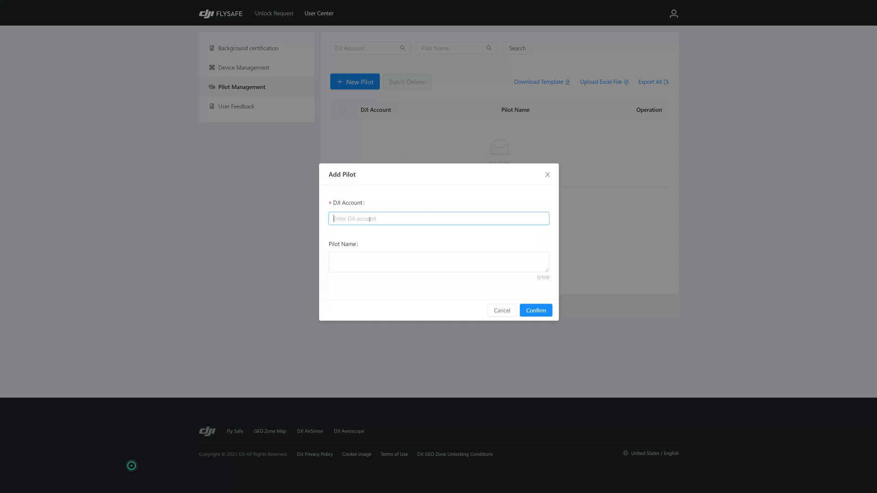
pyautogui.moveTo(369, 238)
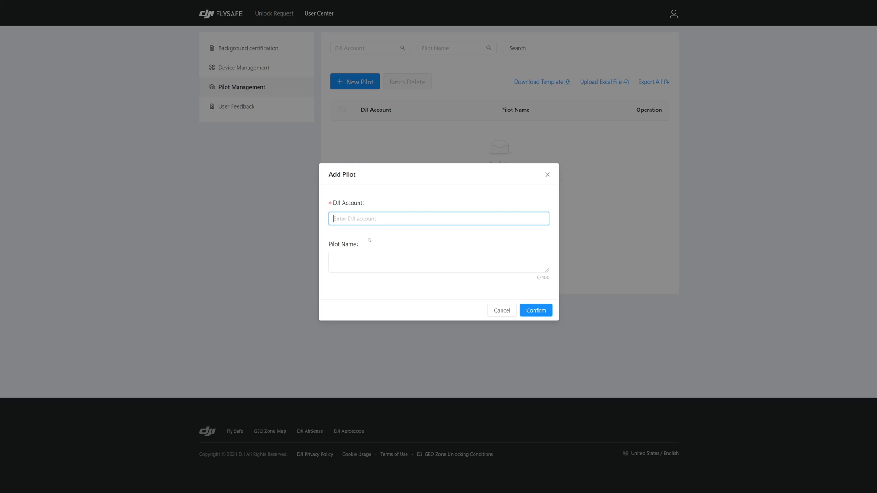
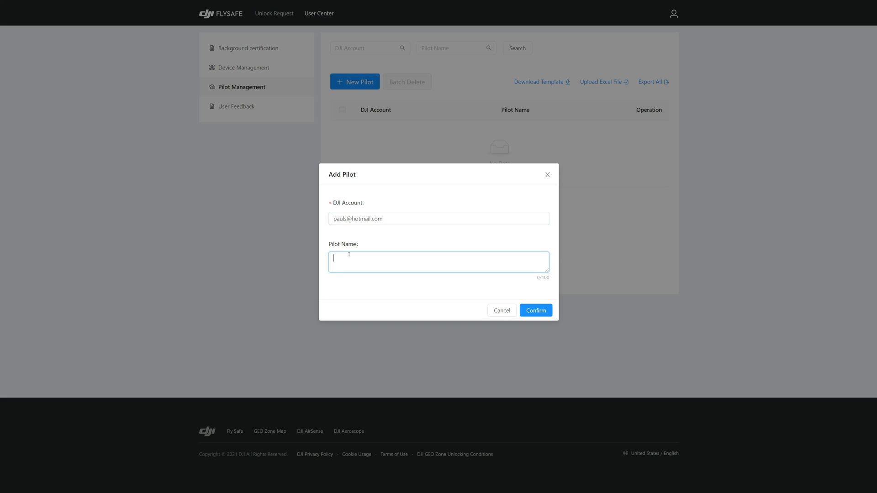
pyautogui.write('Paul')
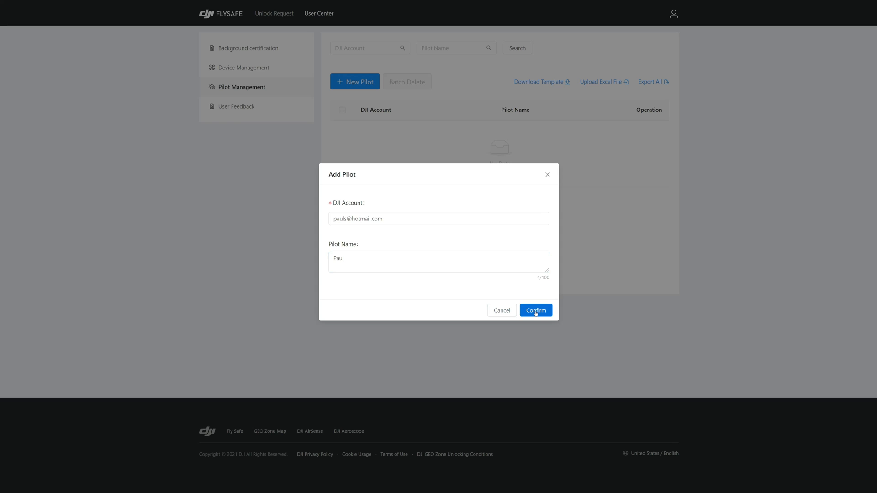
pyautogui.click(535, 310)
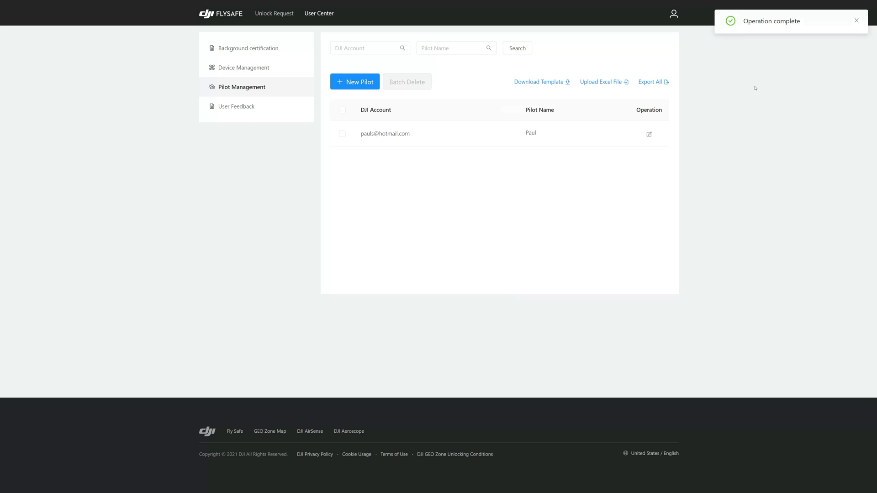
pyautogui.moveTo(240, 110)
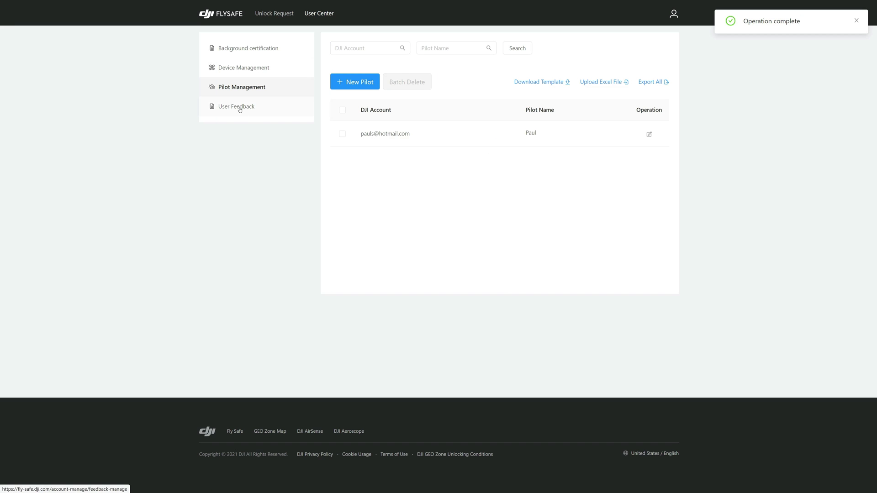
# Step: Browse Background certification, Device Management and Pilot Management, ending back on User Feedback
pyautogui.click(235, 106)
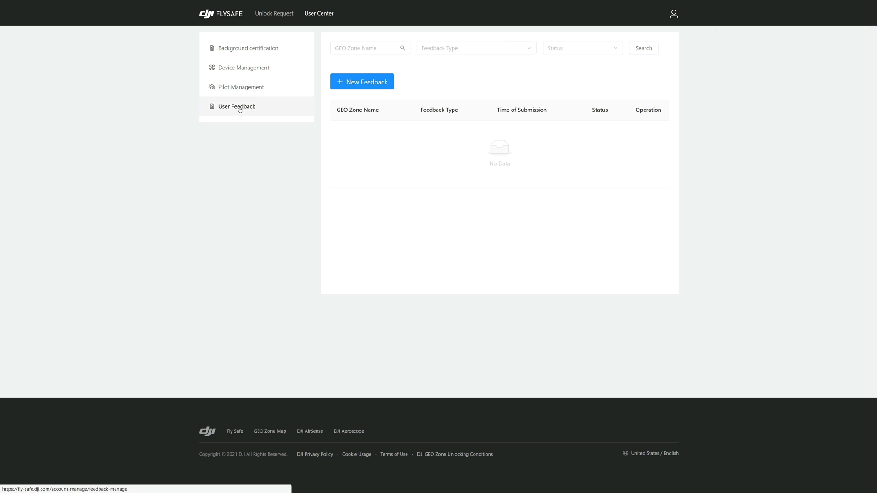
pyautogui.moveTo(368, 143)
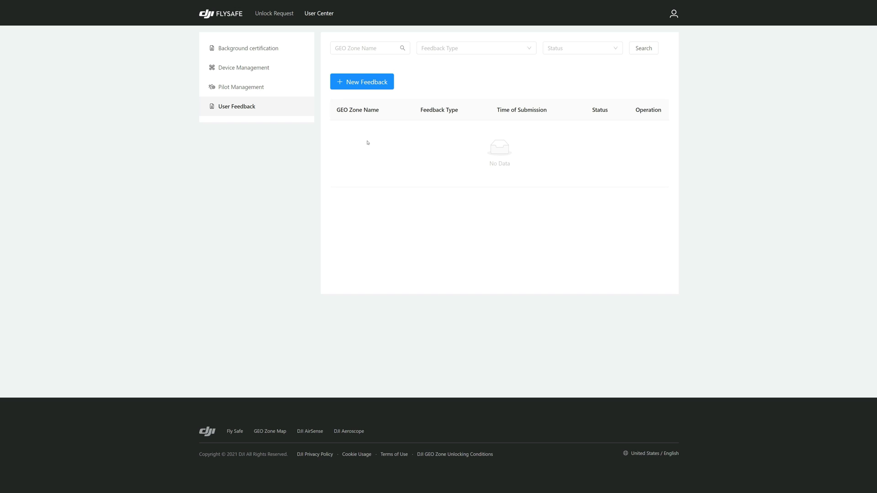
pyautogui.moveTo(431, 159)
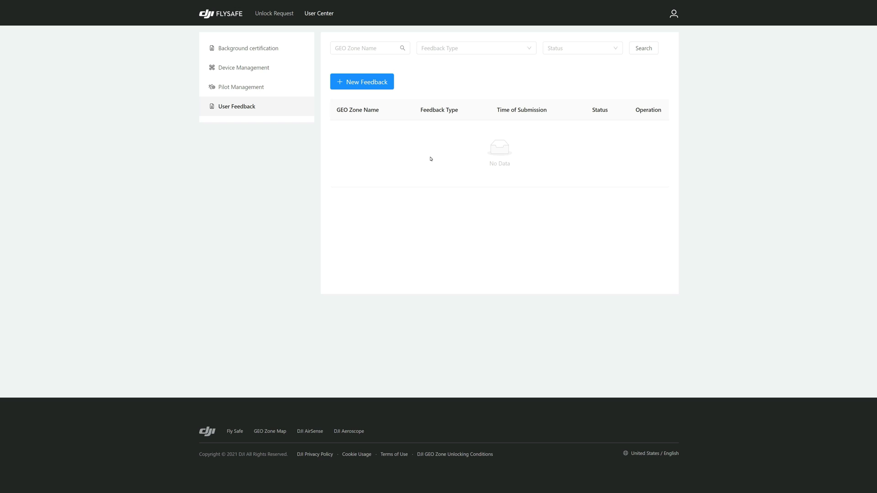
pyautogui.moveTo(240, 112)
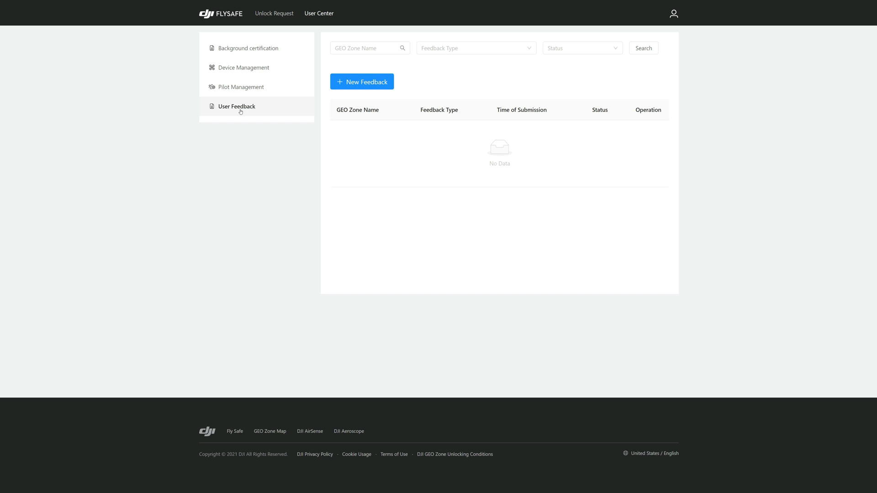
pyautogui.click(242, 48)
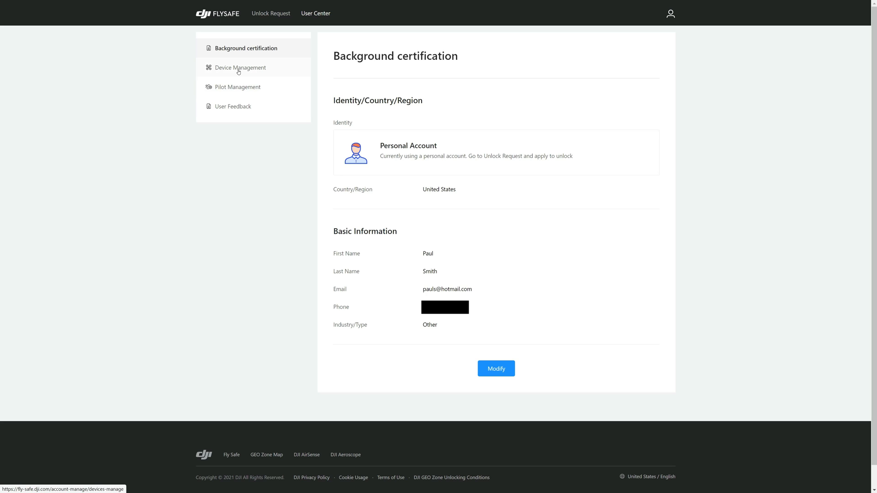
pyautogui.click(240, 67)
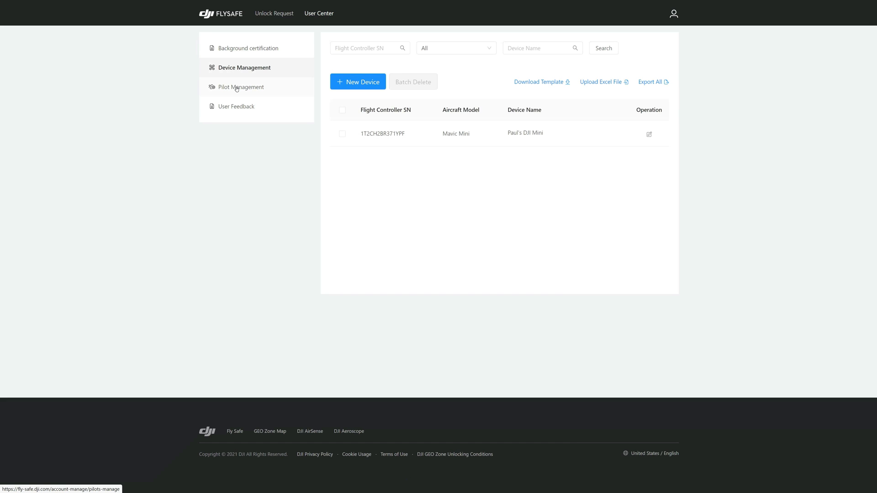
pyautogui.click(241, 87)
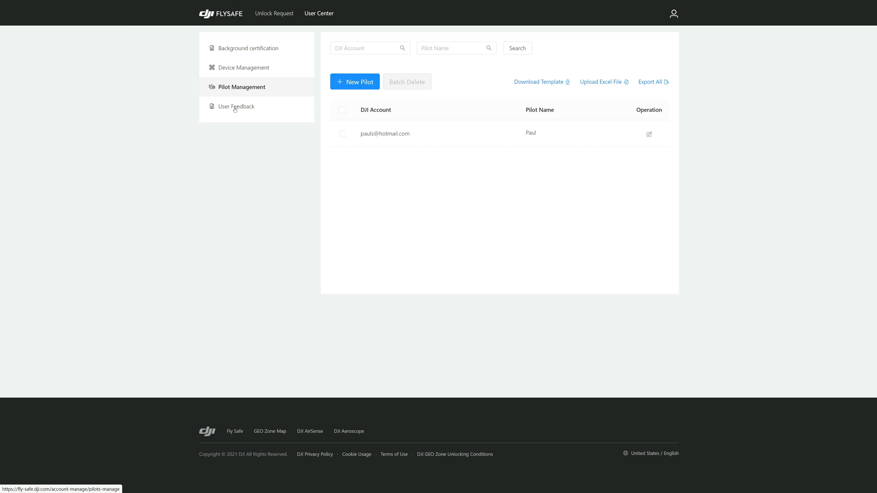
pyautogui.click(236, 106)
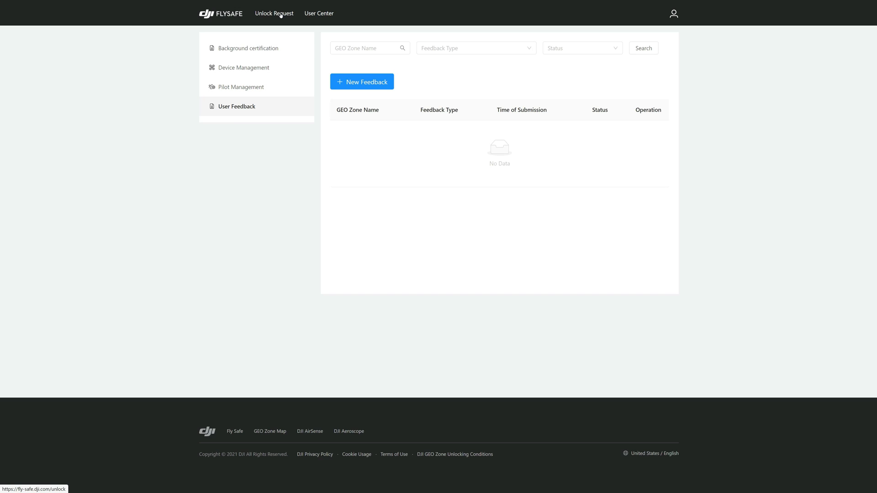
# Step: Start a New Unlock Request and accept the zone unlocking notice
pyautogui.click(274, 13)
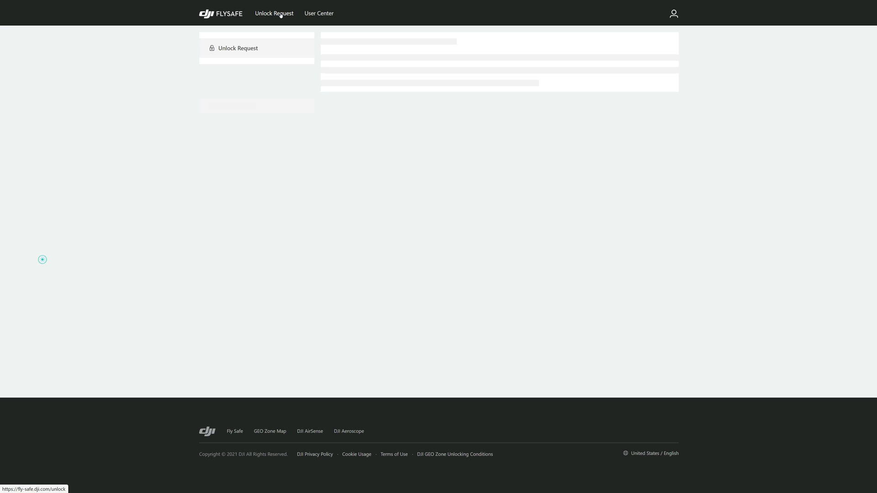
pyautogui.click(275, 12)
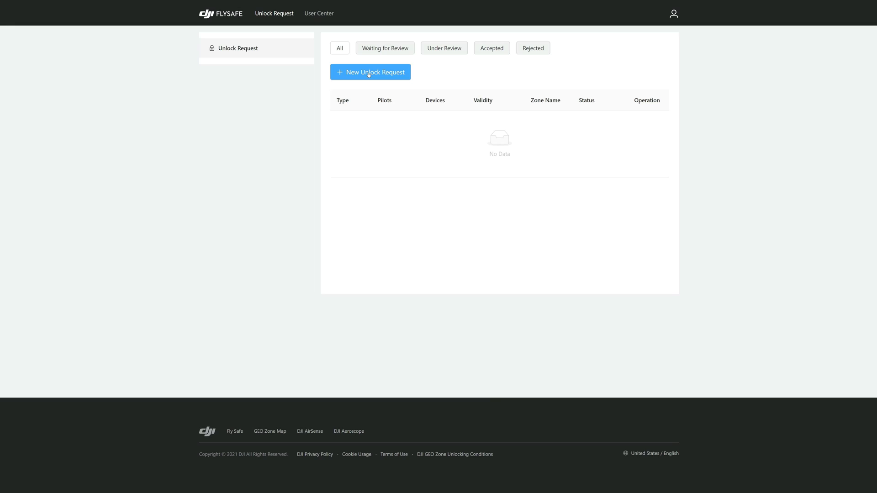
pyautogui.click(370, 72)
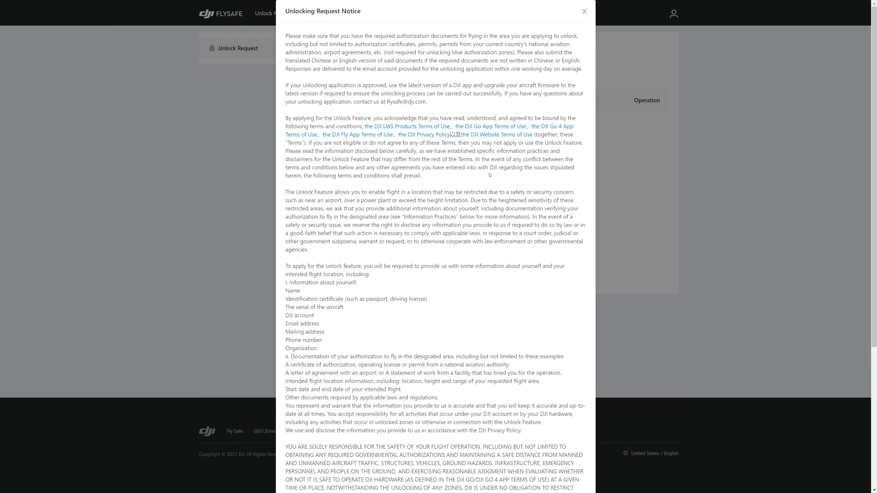
pyautogui.moveTo(482, 167)
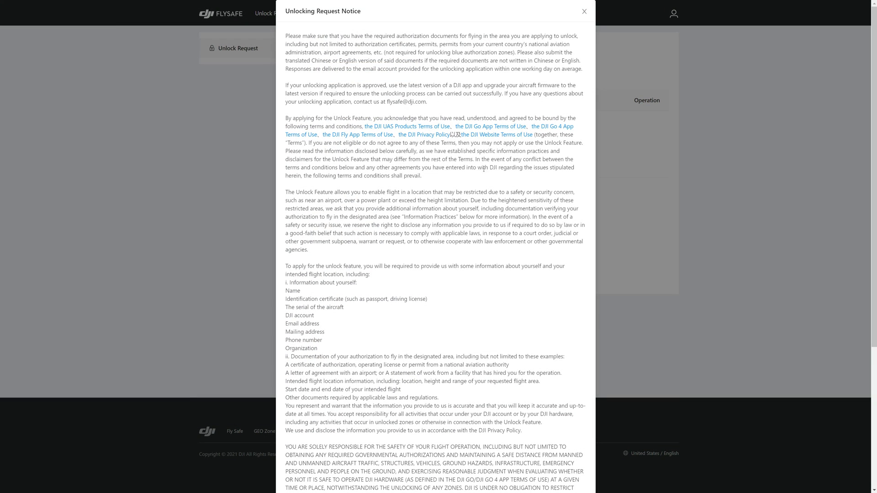
pyautogui.scroll(-3)
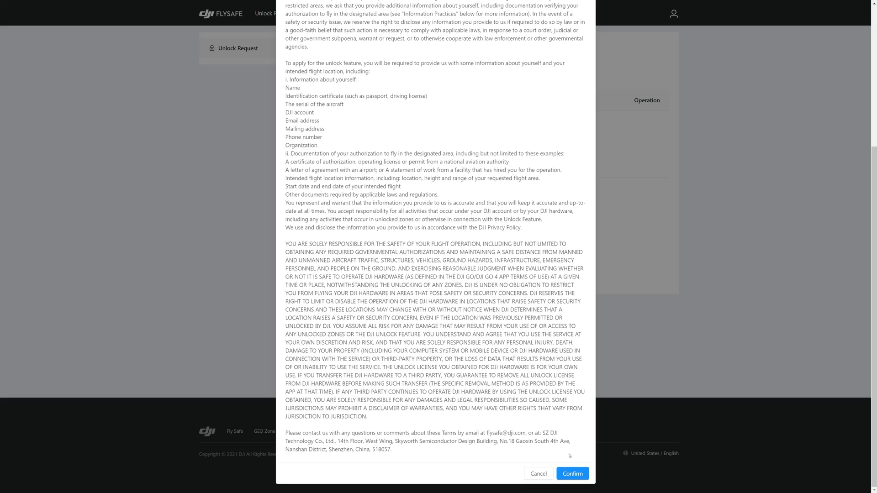
pyautogui.click(572, 473)
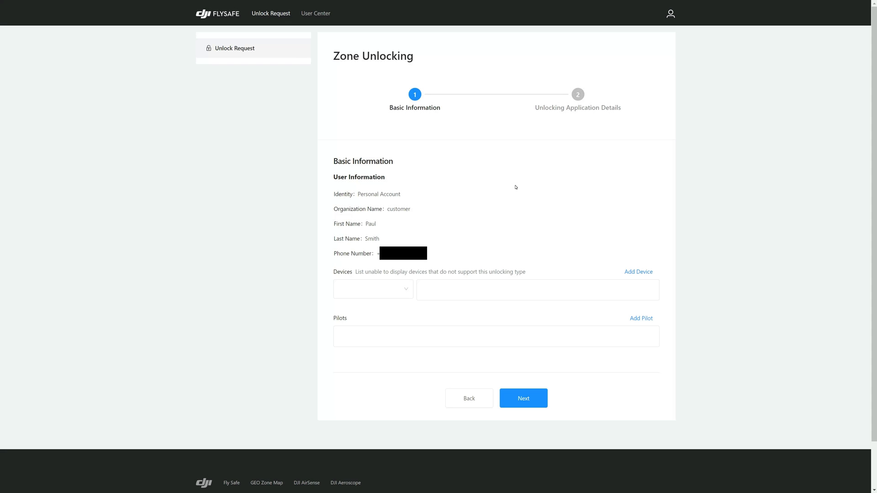
# Step: Attach the Mavic Mini's serial number and pilot Paul, then advance to the zone map
pyautogui.scroll(-3)
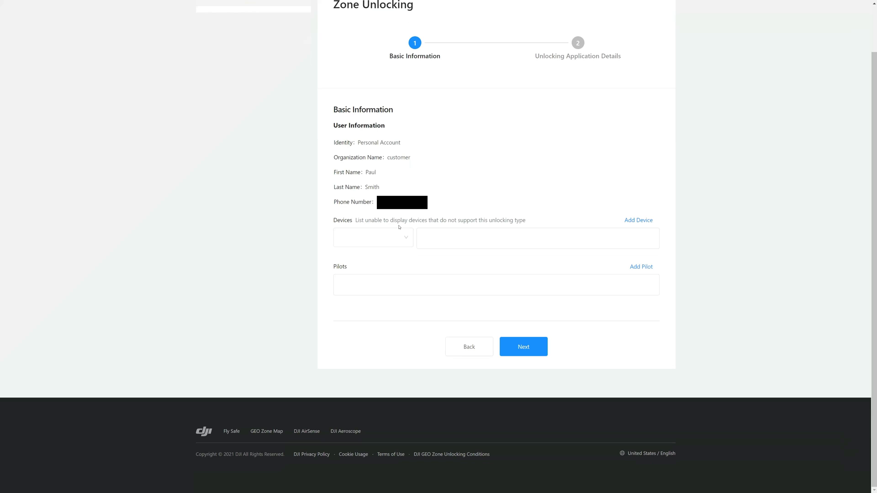
pyautogui.click(373, 238)
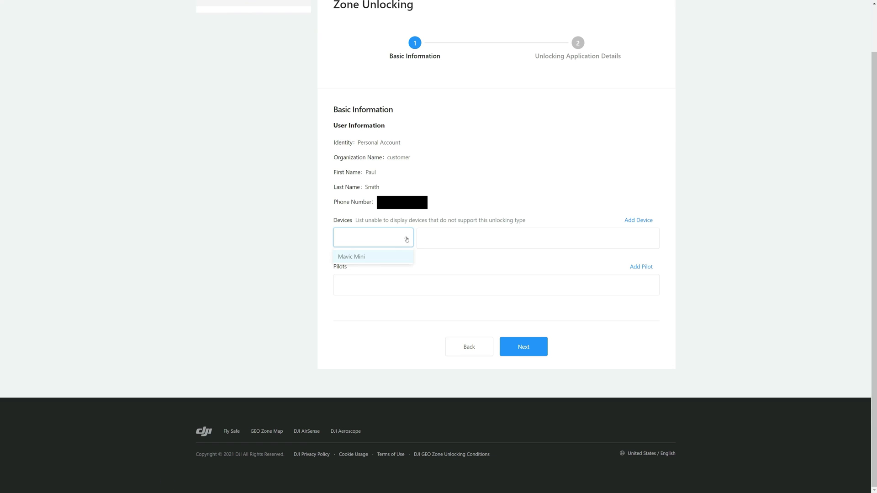
pyautogui.click(351, 257)
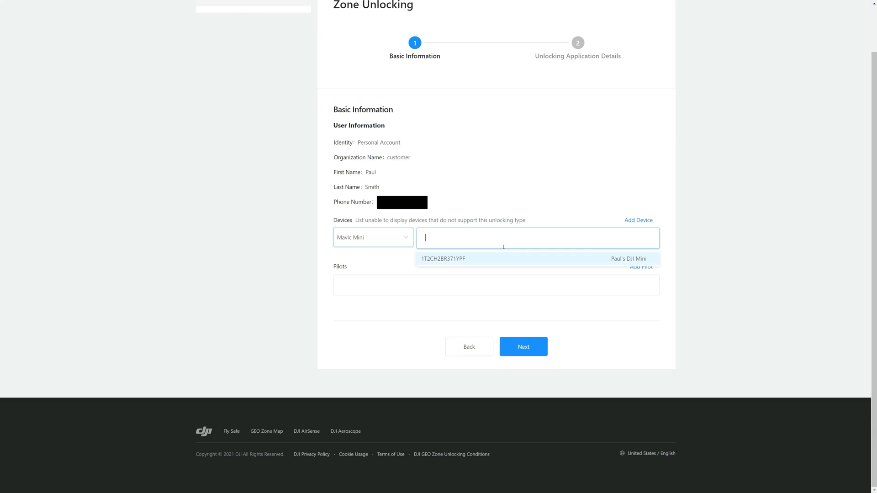
pyautogui.click(442, 258)
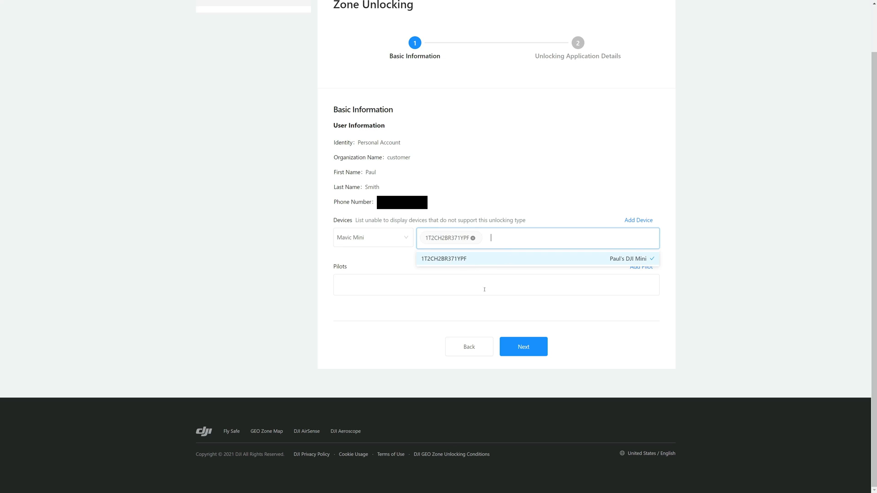
pyautogui.click(484, 289)
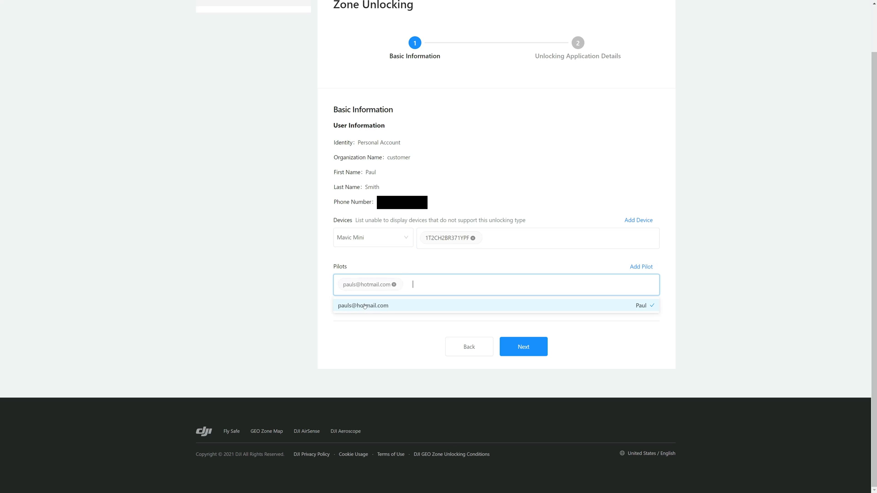
pyautogui.click(524, 346)
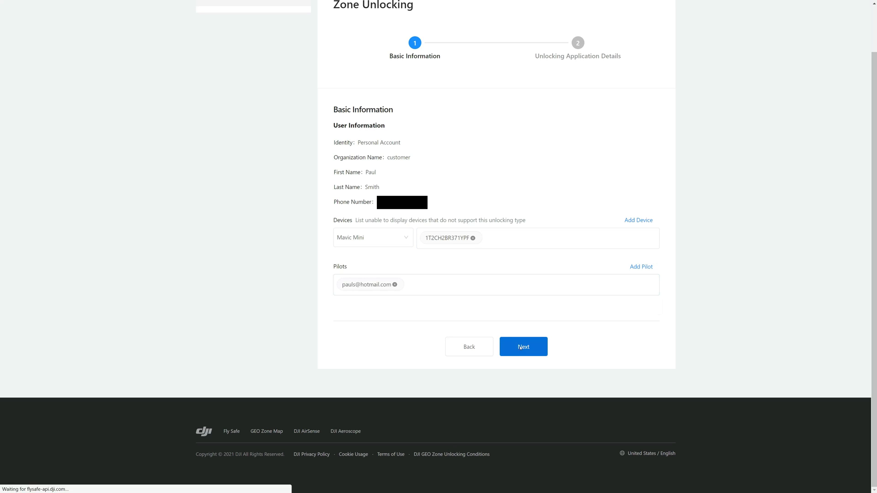
pyautogui.click(523, 347)
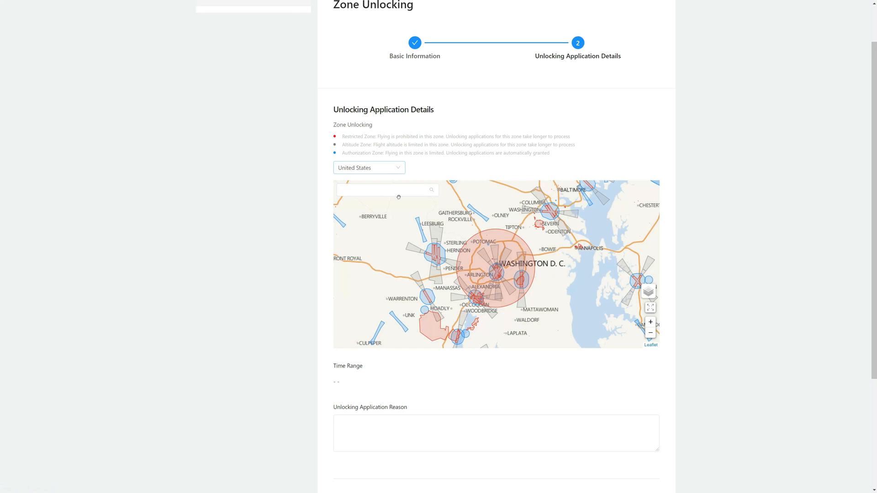
pyautogui.click(386, 190)
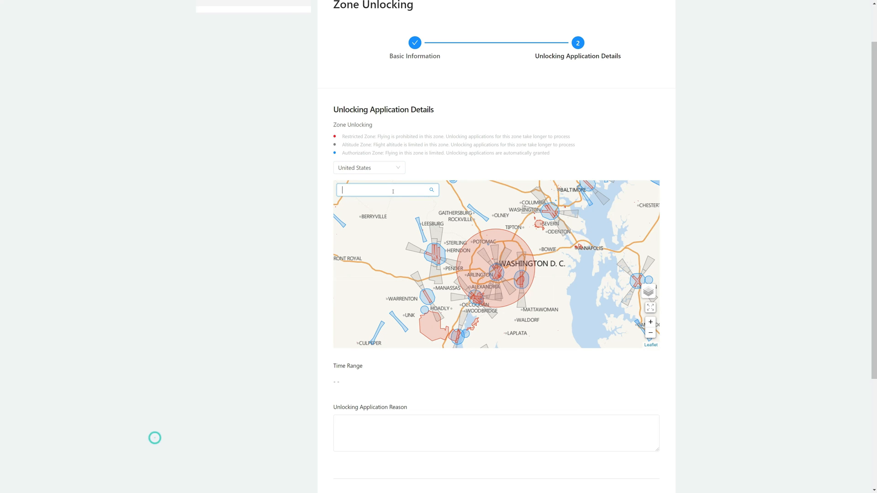
# Step: Search the map for Minot, North Dakota and add its nearby authorization zones
pyautogui.write('minot')
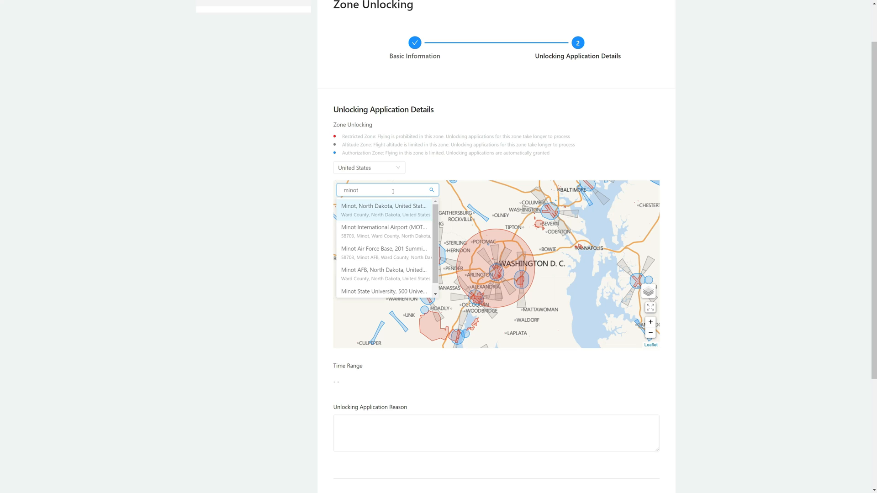
pyautogui.click(382, 205)
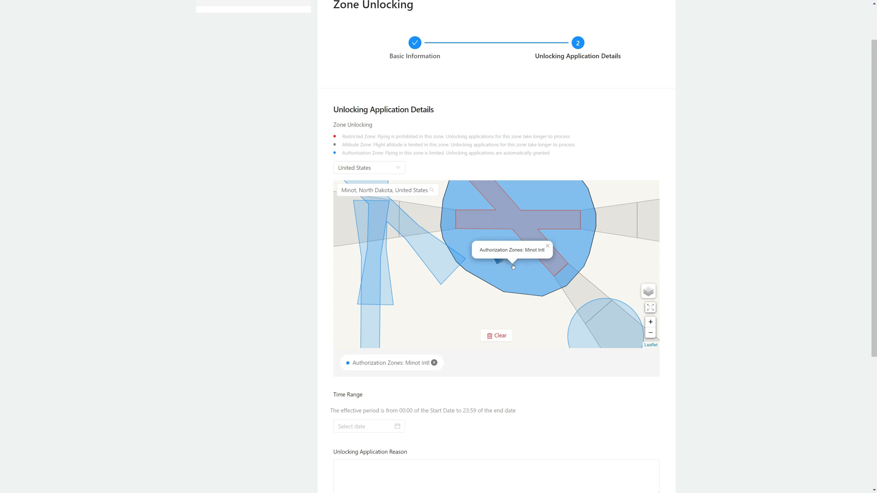
pyautogui.click(439, 262)
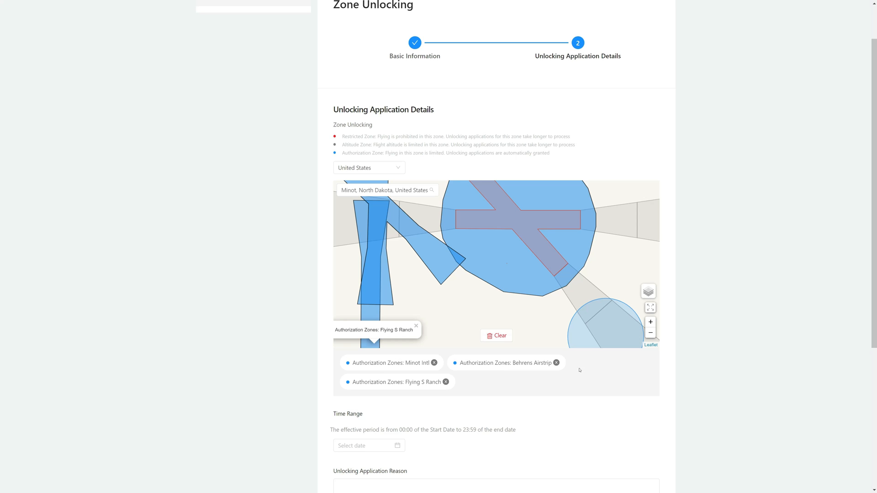
pyautogui.scroll(-3)
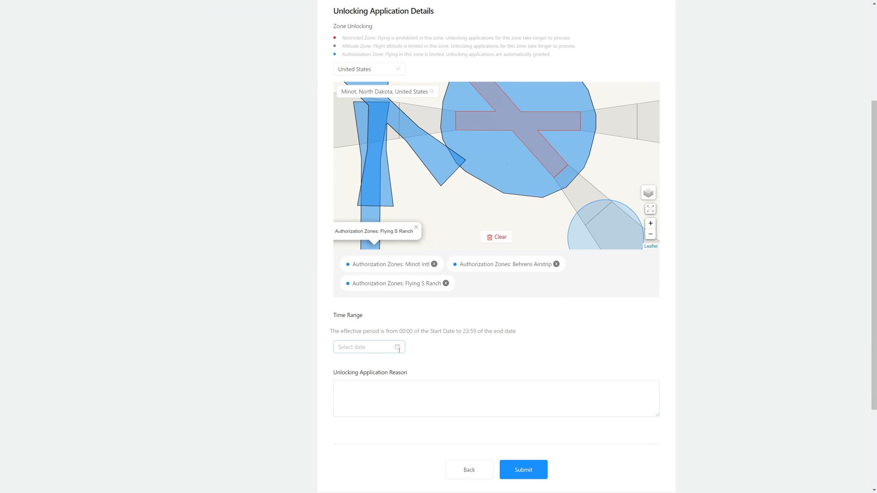
# Step: Set the 2021-04-18 to 04-21 time range, enter 'Recr', and submit the application
pyautogui.click(368, 347)
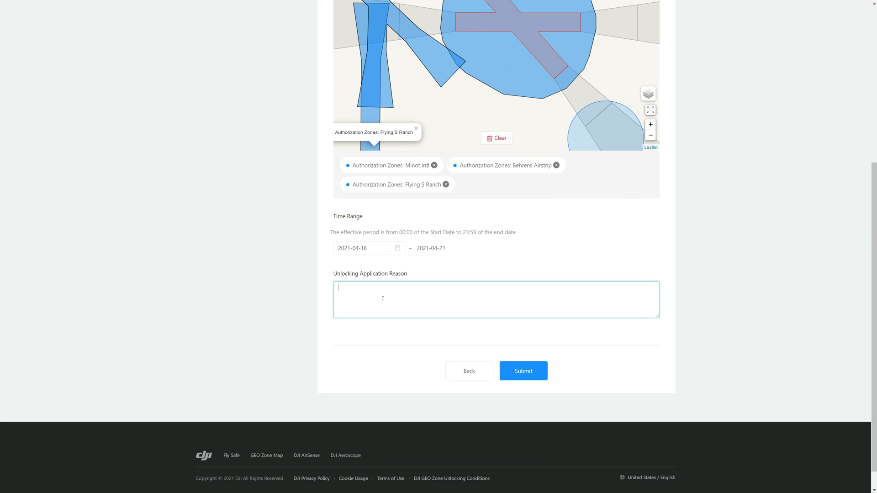
pyautogui.write('Recreational')
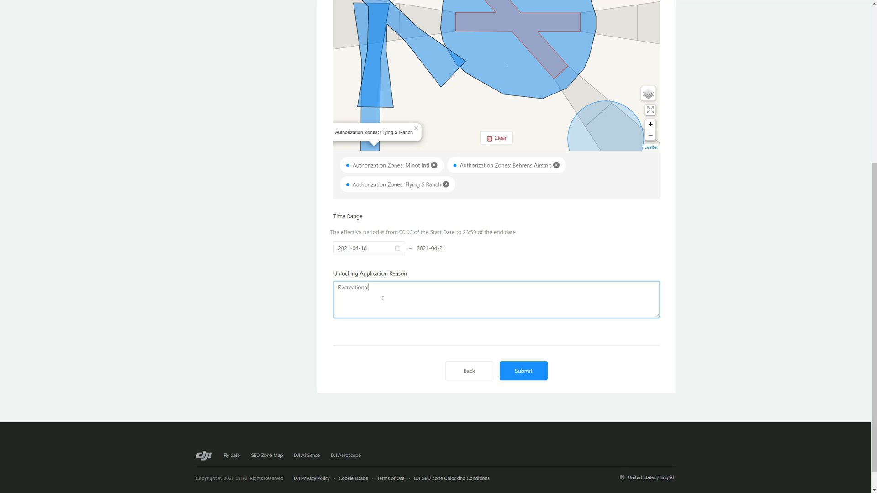
pyautogui.click(523, 370)
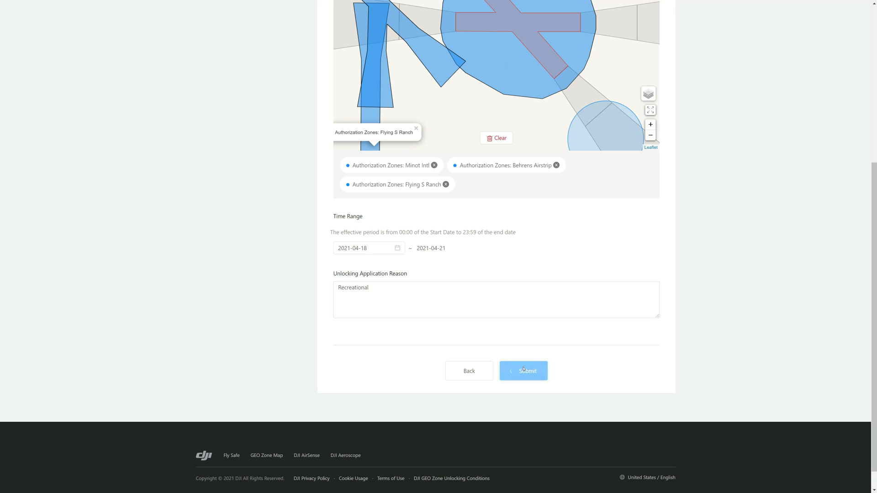
pyautogui.click(524, 371)
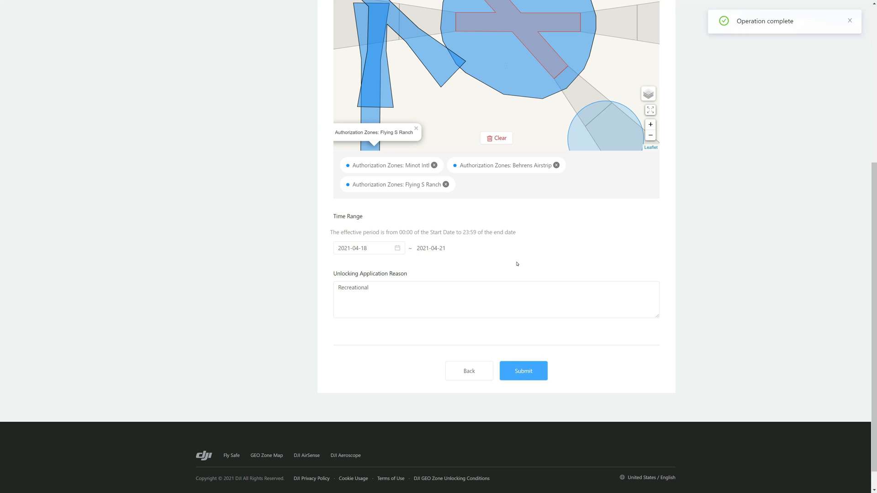
pyautogui.click(523, 371)
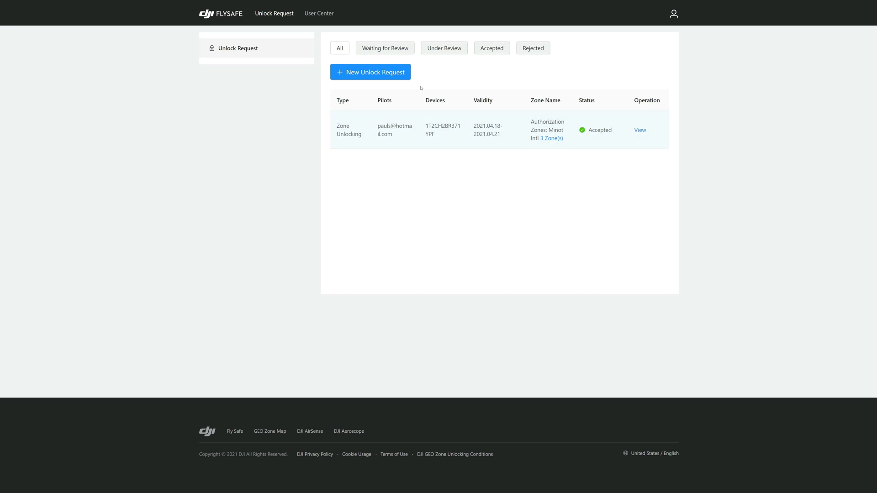
pyautogui.moveTo(544, 143)
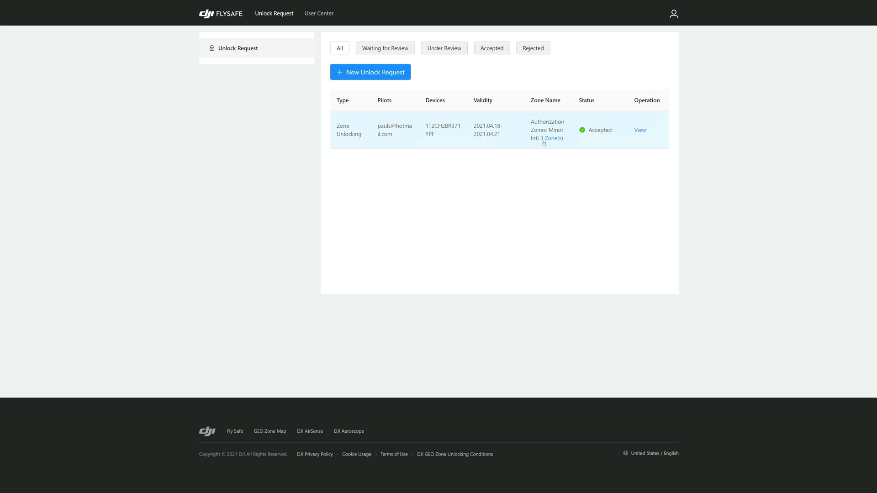
pyautogui.moveTo(548, 140)
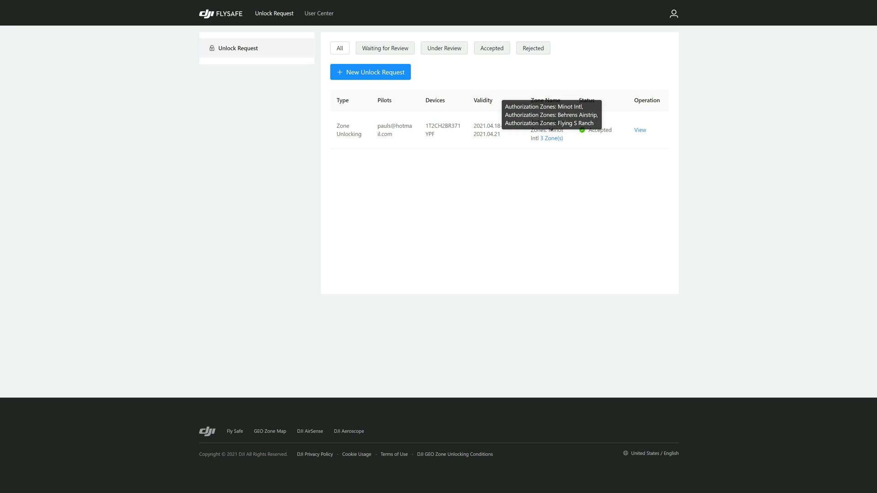
pyautogui.moveTo(640, 132)
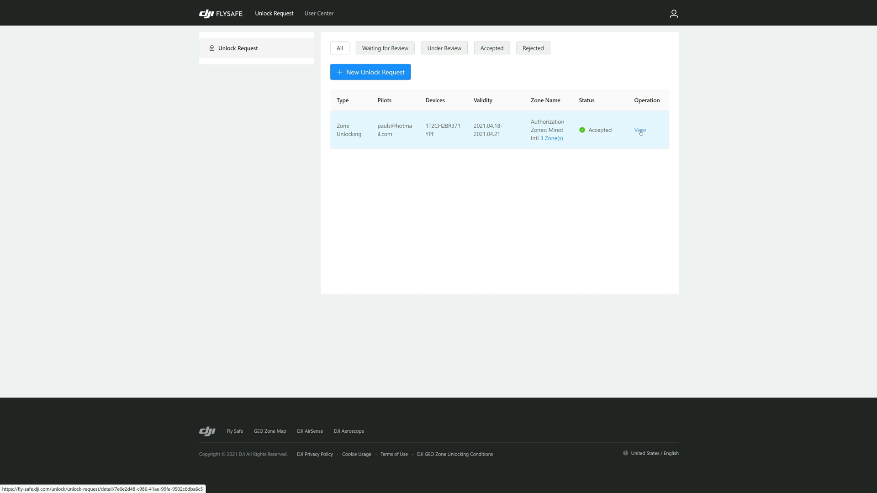
# Step: View the details of the accepted three-zone Minot unlock request
pyautogui.click(640, 130)
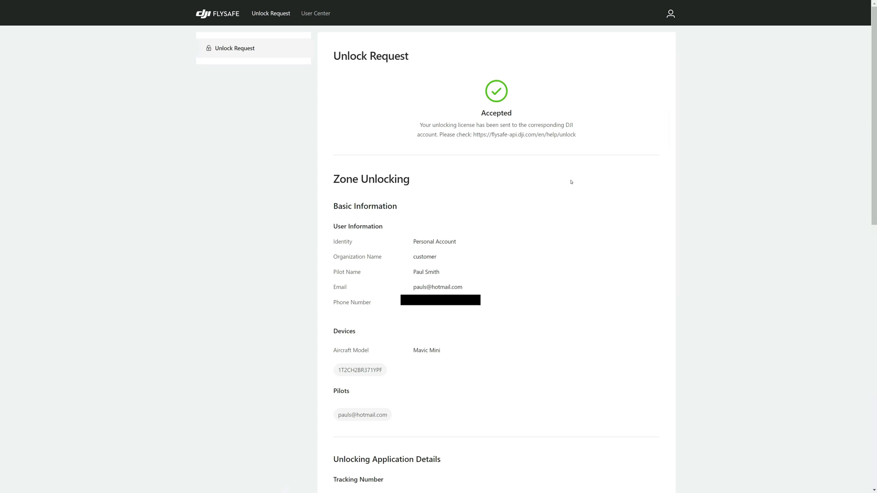
pyautogui.scroll(-3)
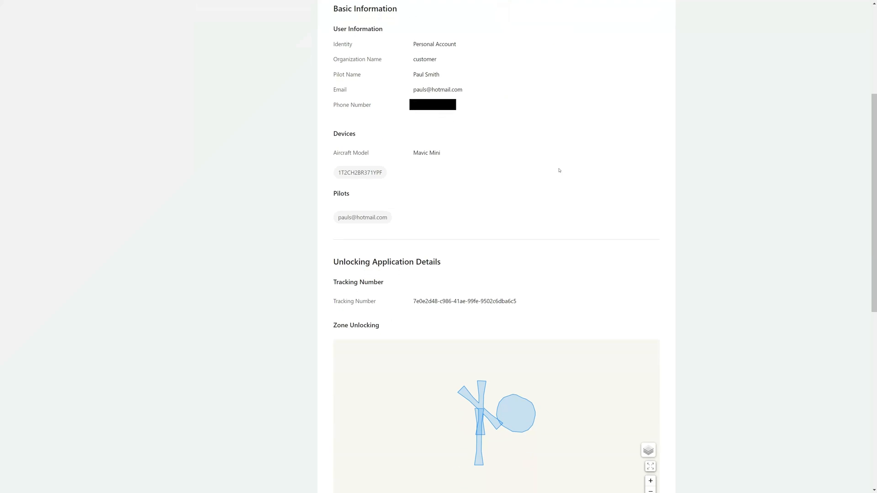
pyautogui.moveTo(413, 79)
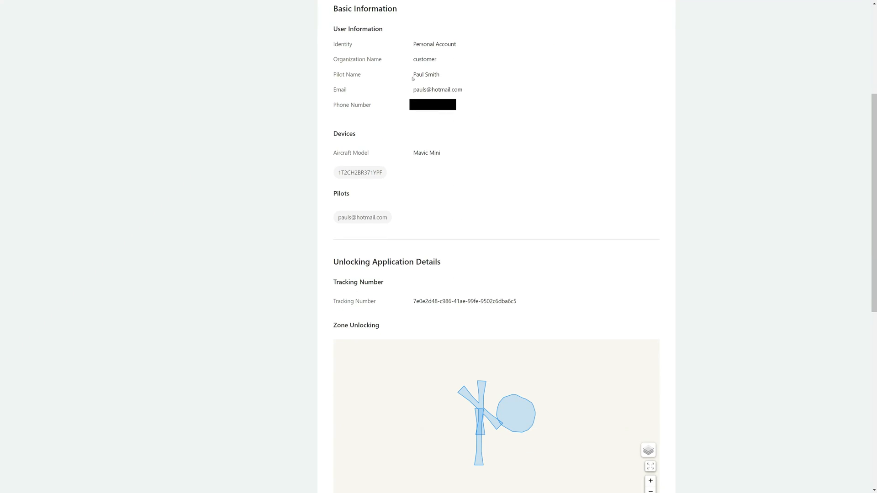
pyautogui.scroll(-3)
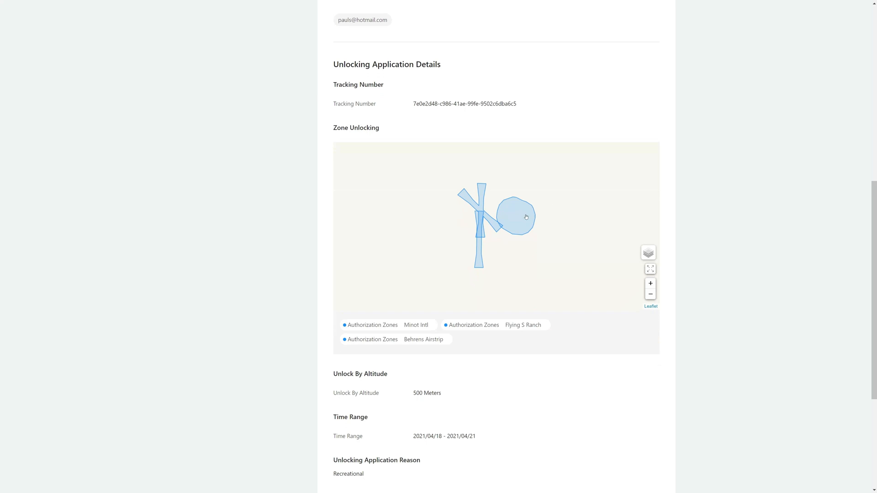
pyautogui.moveTo(577, 244)
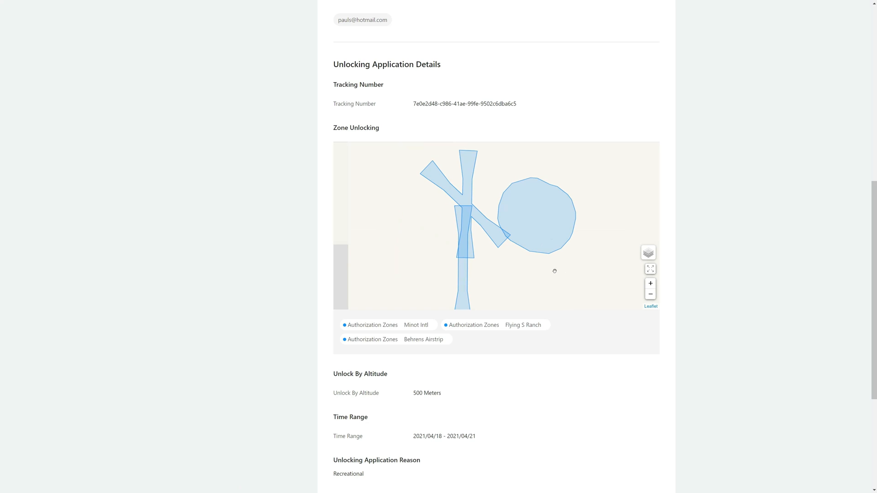
pyautogui.scroll(-3)
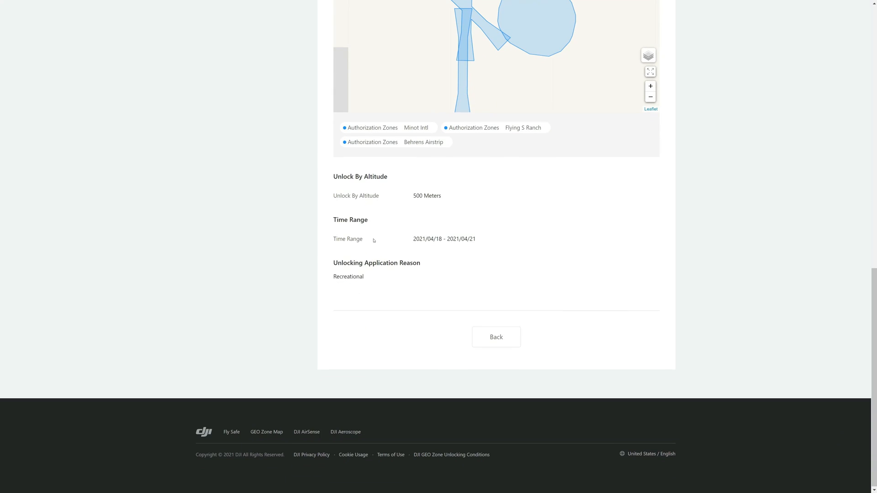
pyautogui.moveTo(478, 245)
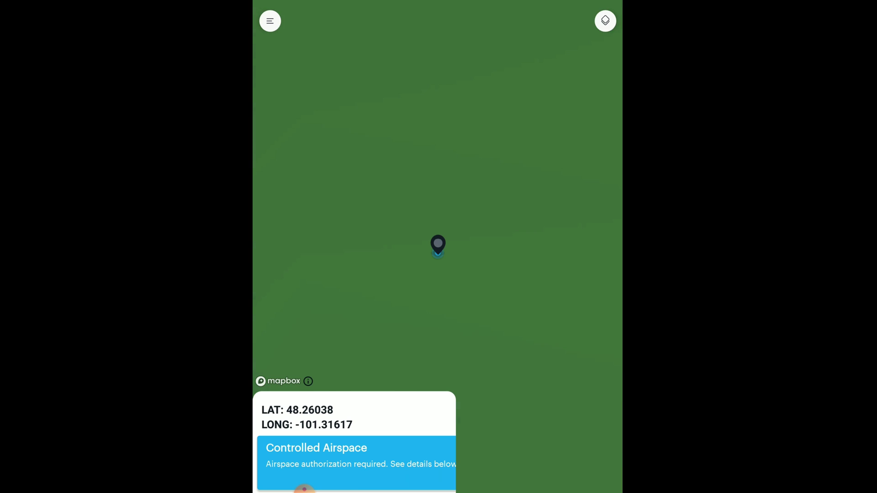
# Step: Pin a flight spot west of Minot, expand its Class D airspace details, and start Get Authorization
pyautogui.click(604, 20)
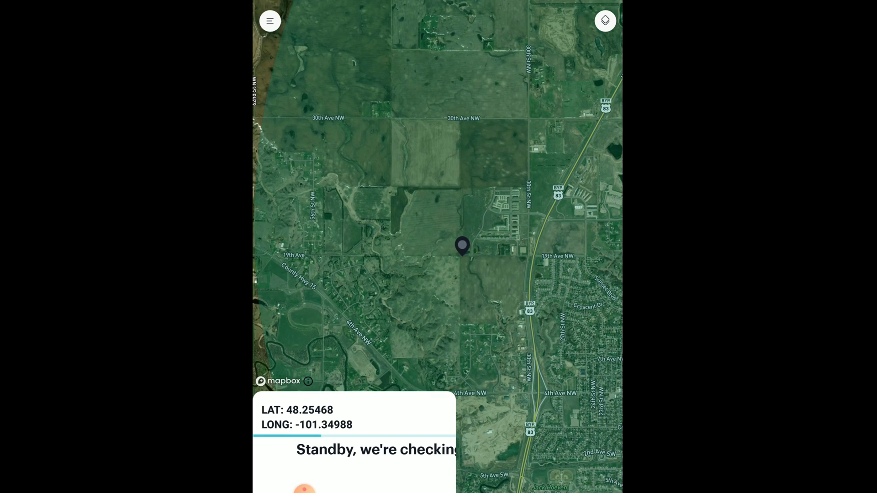
pyautogui.moveTo(464, 246); pyautogui.dragTo(447, 244)
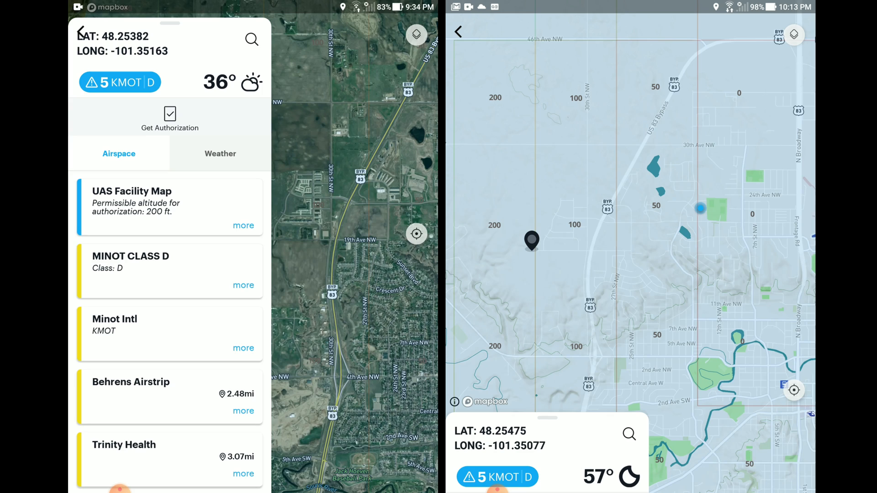
pyautogui.click(169, 118)
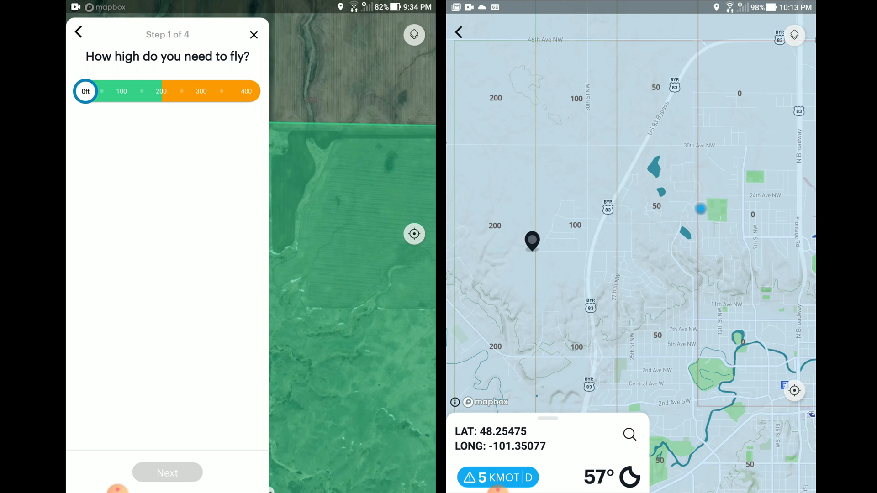
# Step: Set the requested flight altitude to 200 ft and advance to step 2
pyautogui.moveTo(85, 91); pyautogui.dragTo(338, 91)
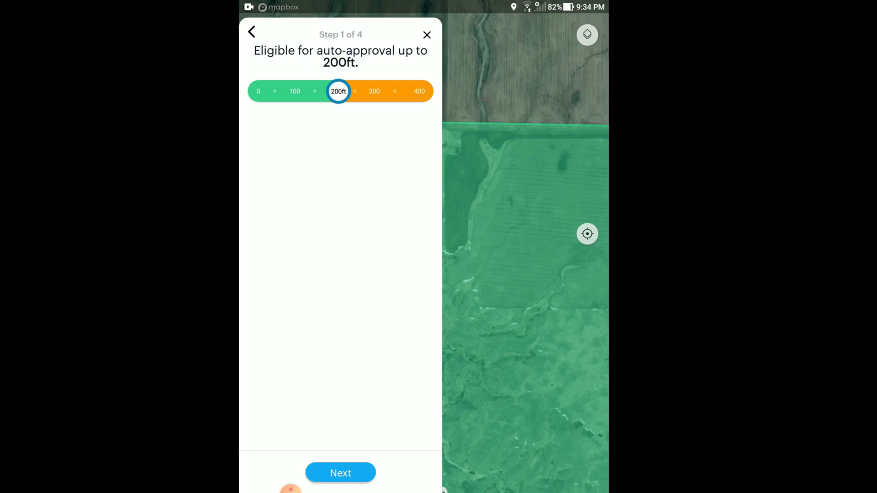
pyautogui.click(340, 485)
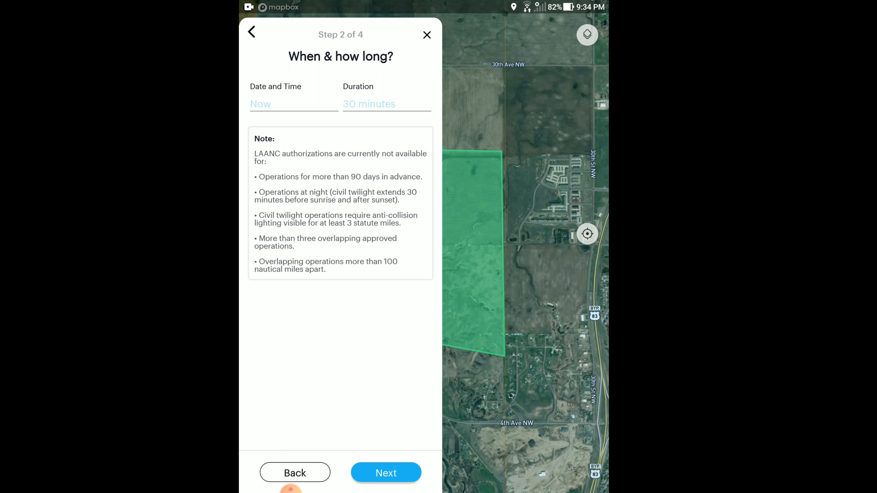
# Step: Set the flight start to April 20, 2021 at 1:35 PM
pyautogui.click(260, 104)
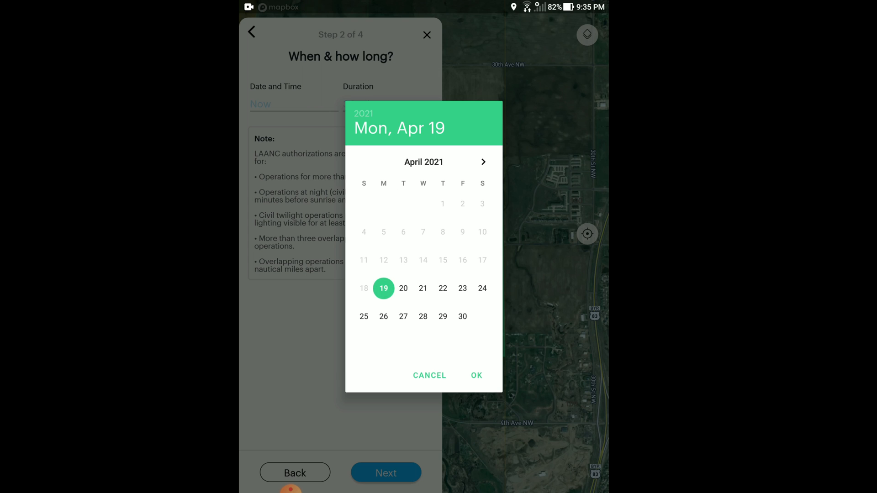
pyautogui.click(403, 288)
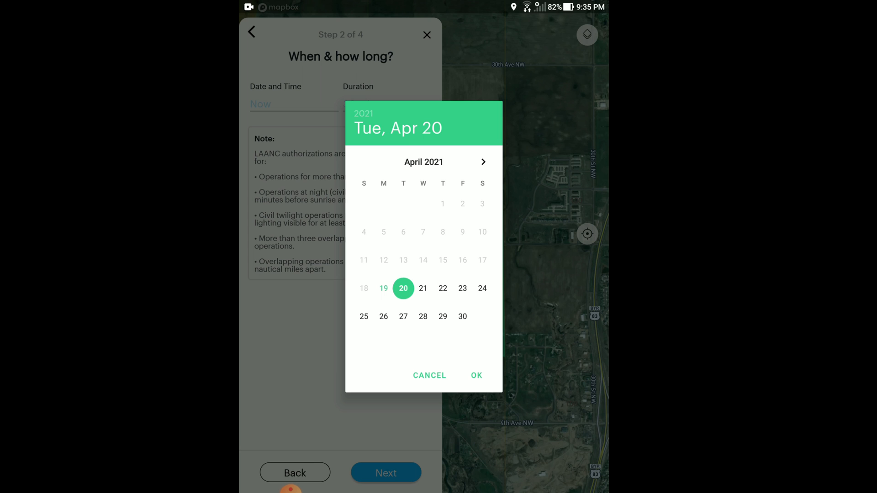
pyautogui.click(476, 376)
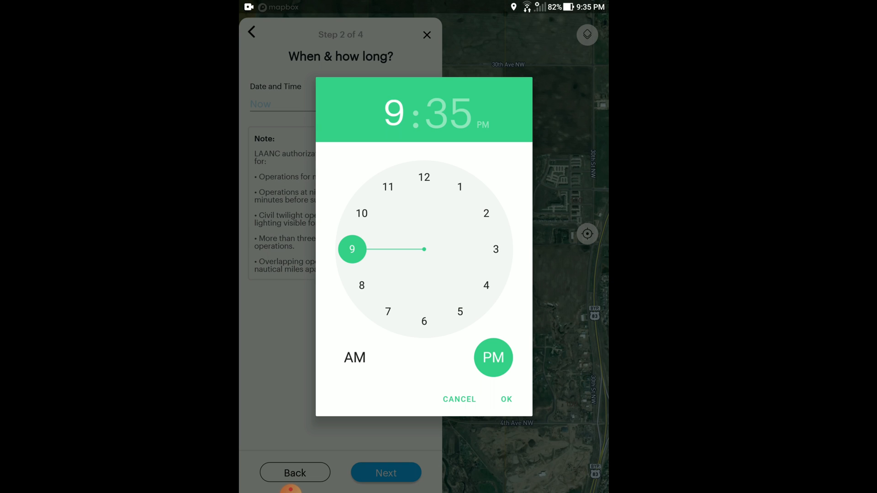
pyautogui.click(460, 186)
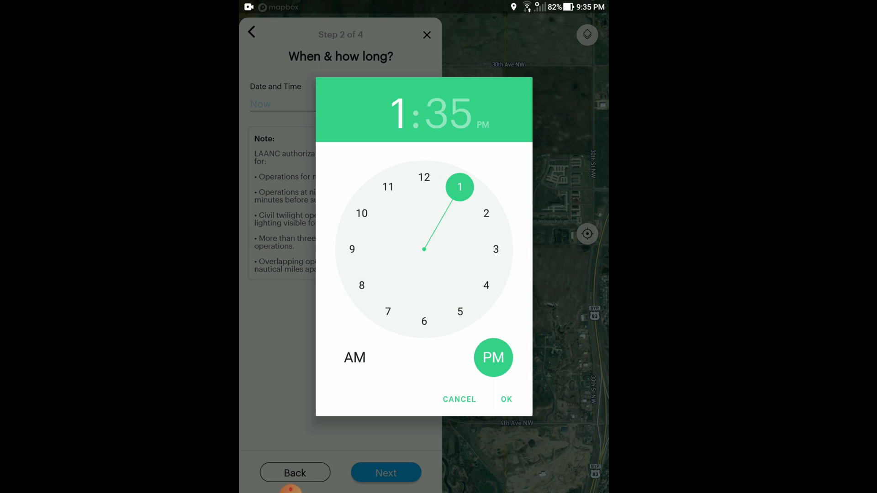
pyautogui.click(442, 115)
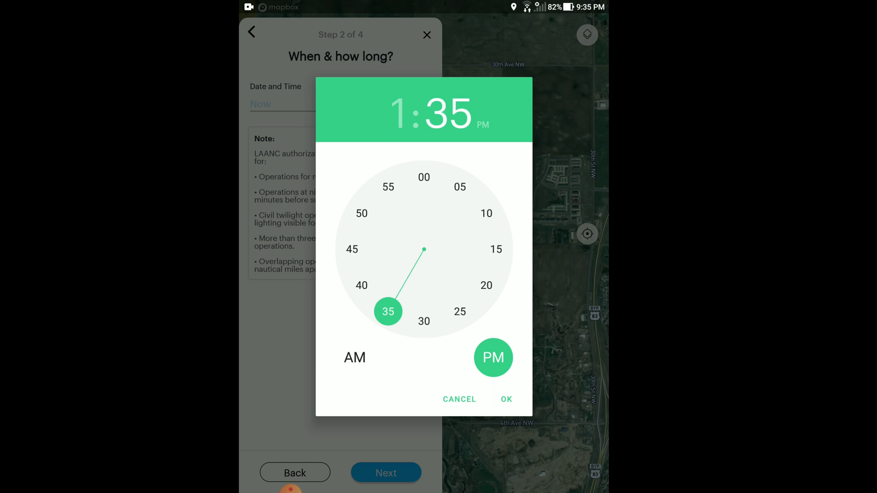
pyautogui.click(506, 399)
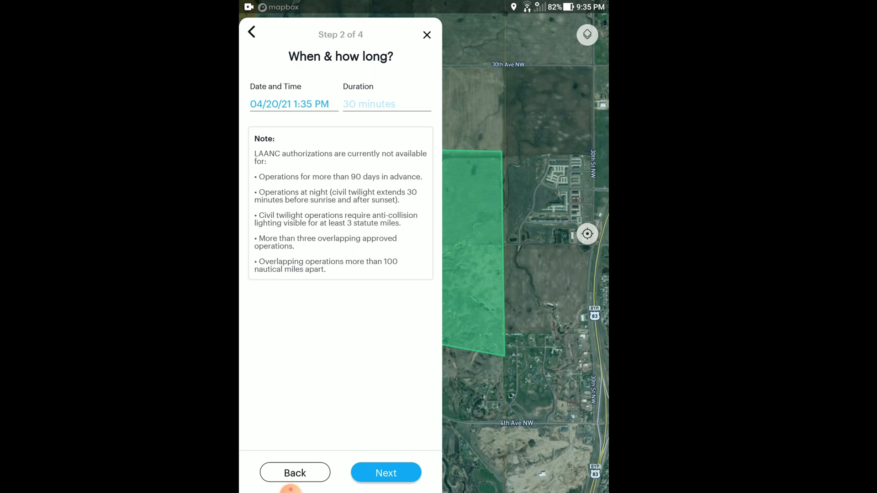
# Step: Keep the flight duration at 30 minutes and continue to pre-check results
pyautogui.click(369, 104)
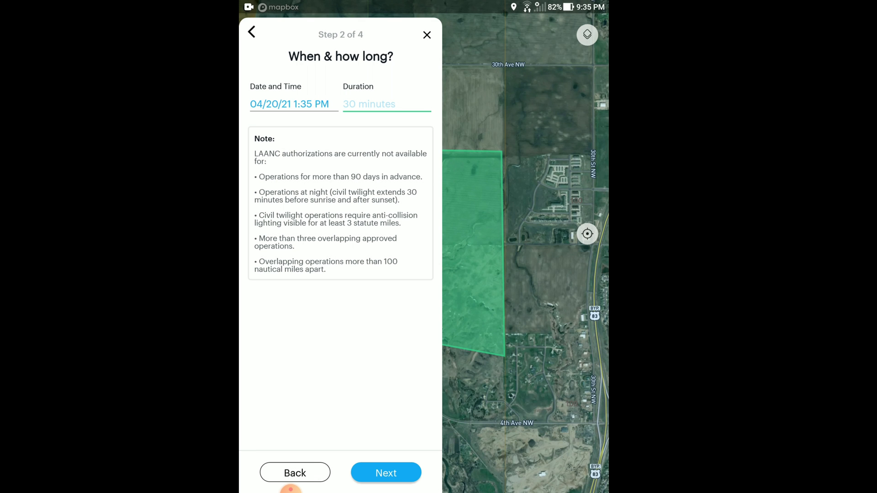
pyautogui.click(369, 104)
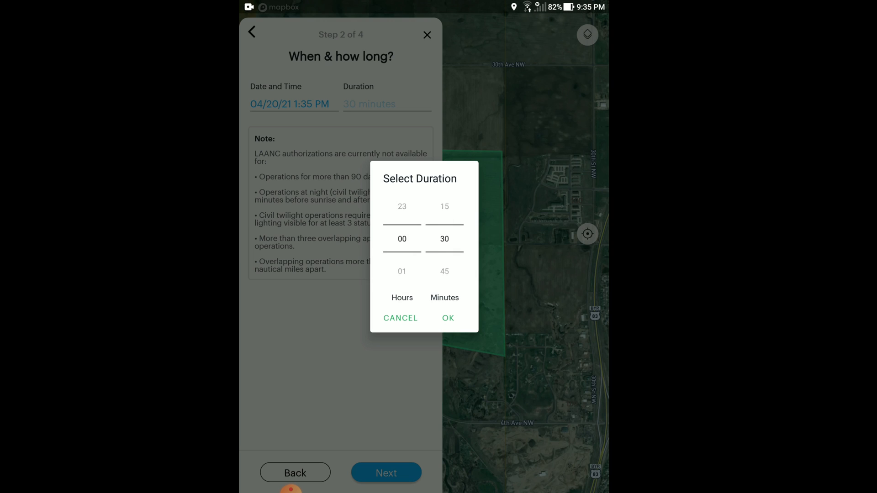
pyautogui.click(447, 318)
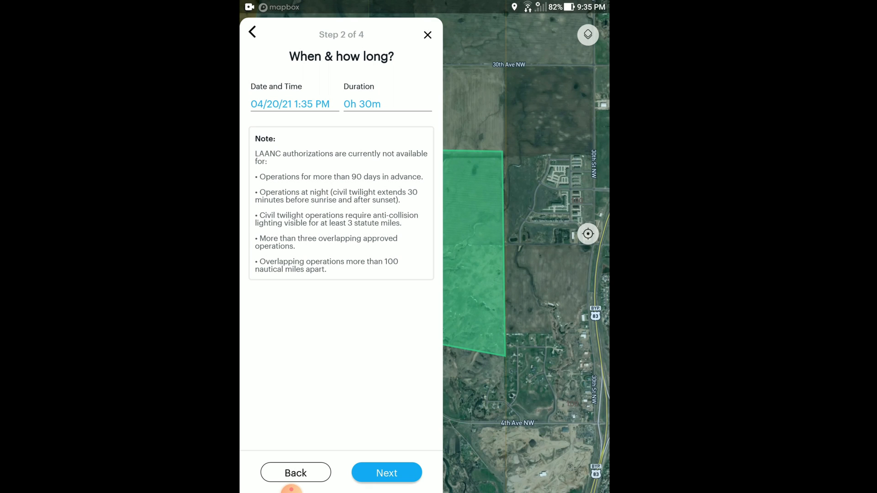
pyautogui.click(387, 472)
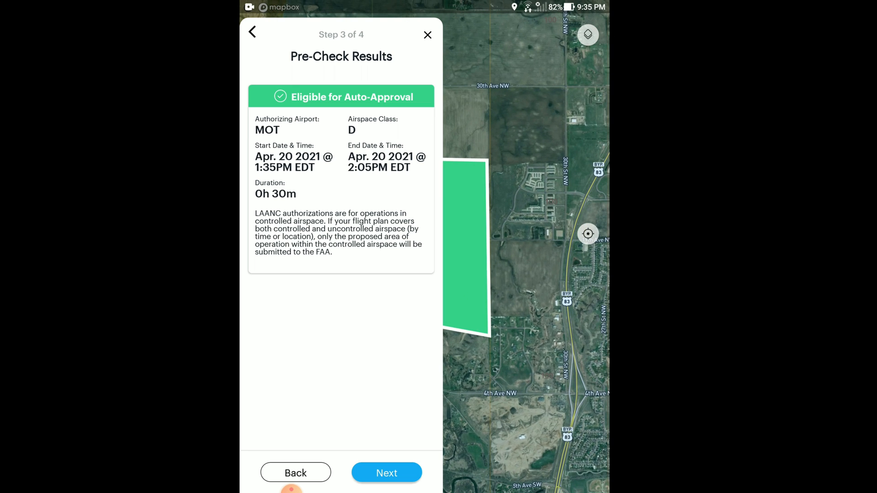
# Step: Advance past Pre-Check Results and Agree & Submit the request to the FAA
pyautogui.click(387, 472)
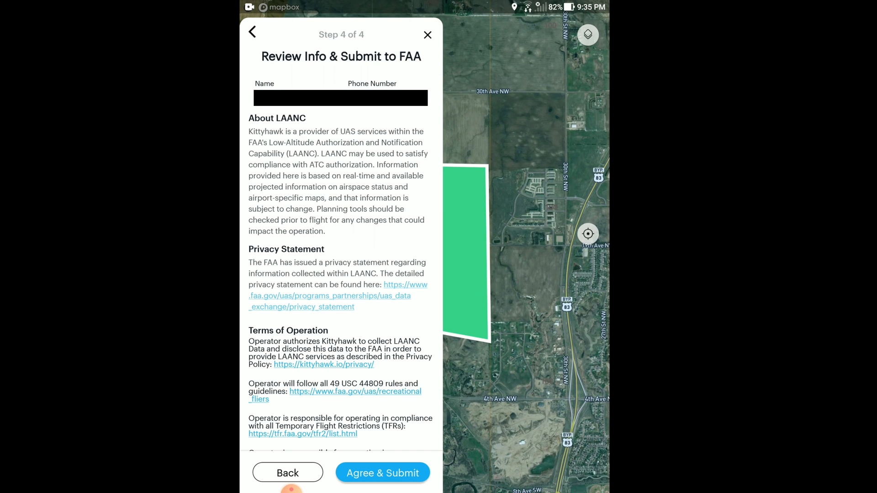
pyautogui.click(382, 472)
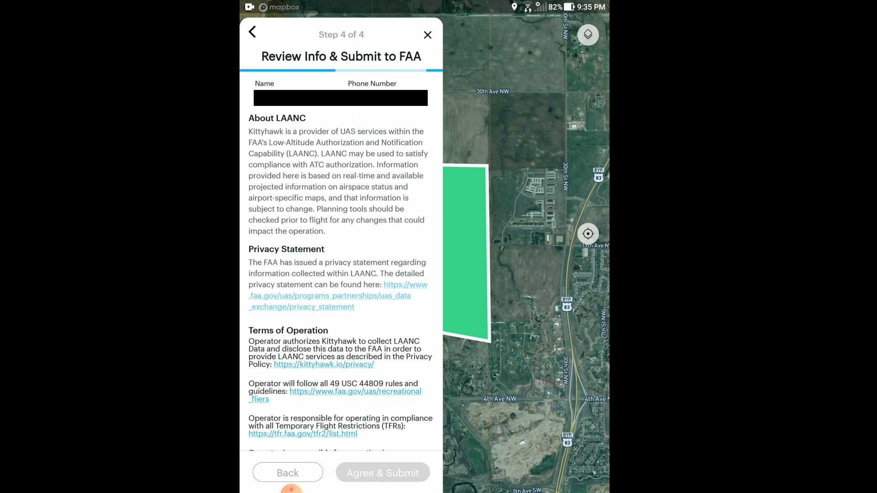